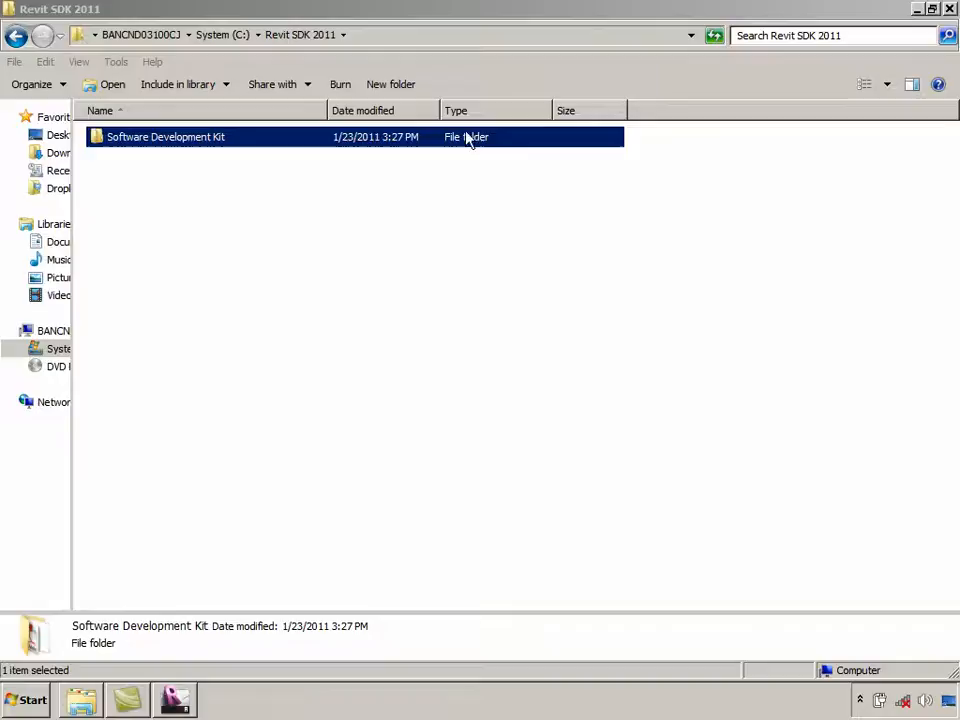
Browse the Software Development Kit folder, viewing Getting Started and the Revit 2011 API Developer Guide
double_click(165, 137)
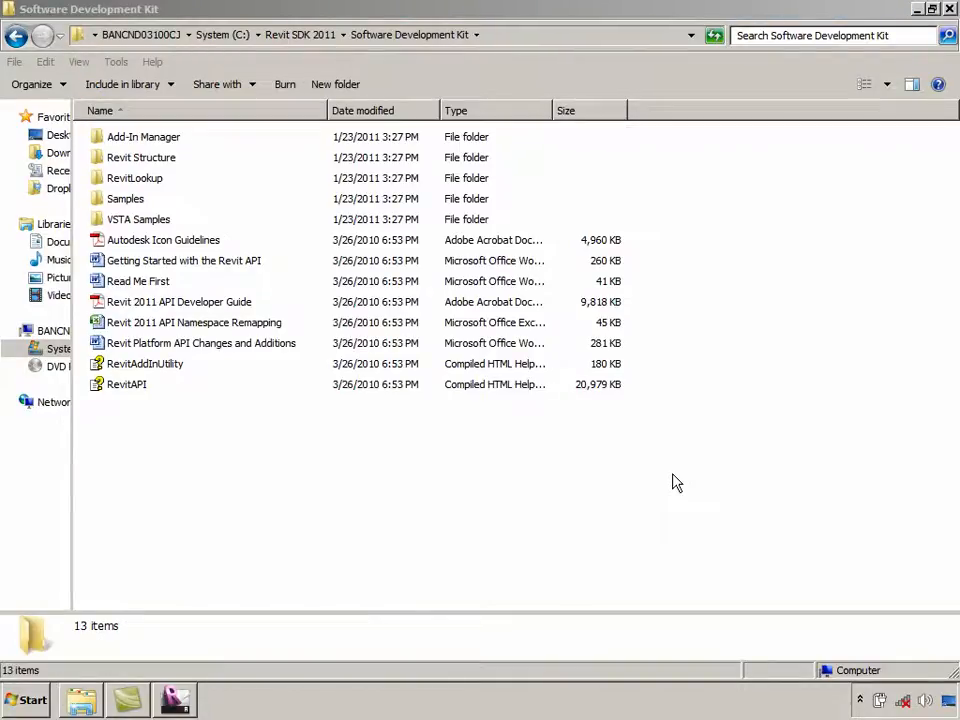
mouse_move(482, 370)
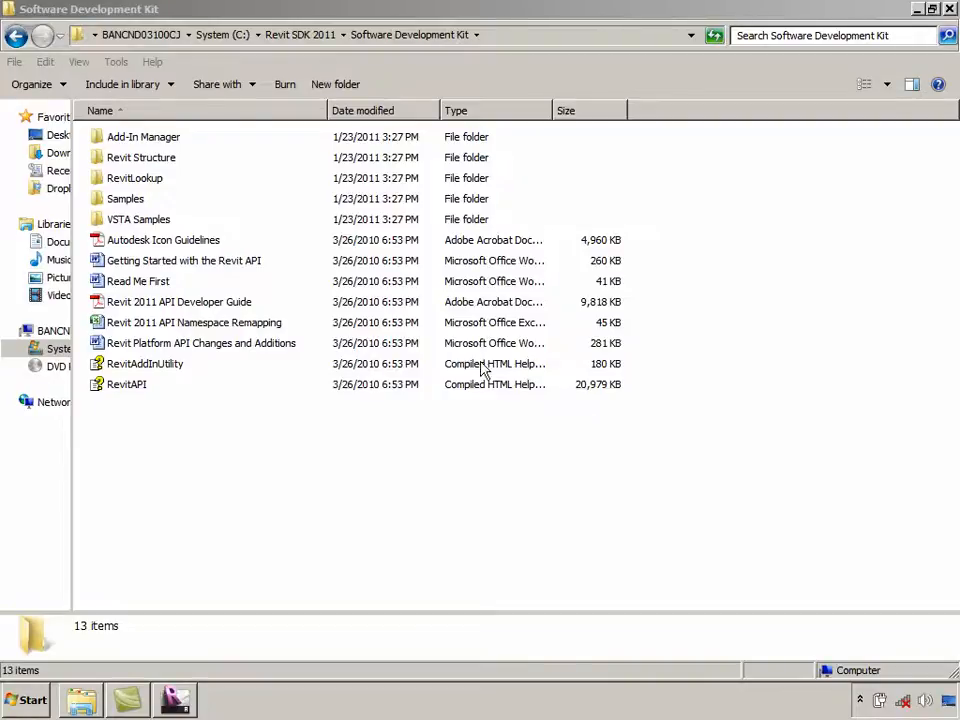
left_click(184, 260)
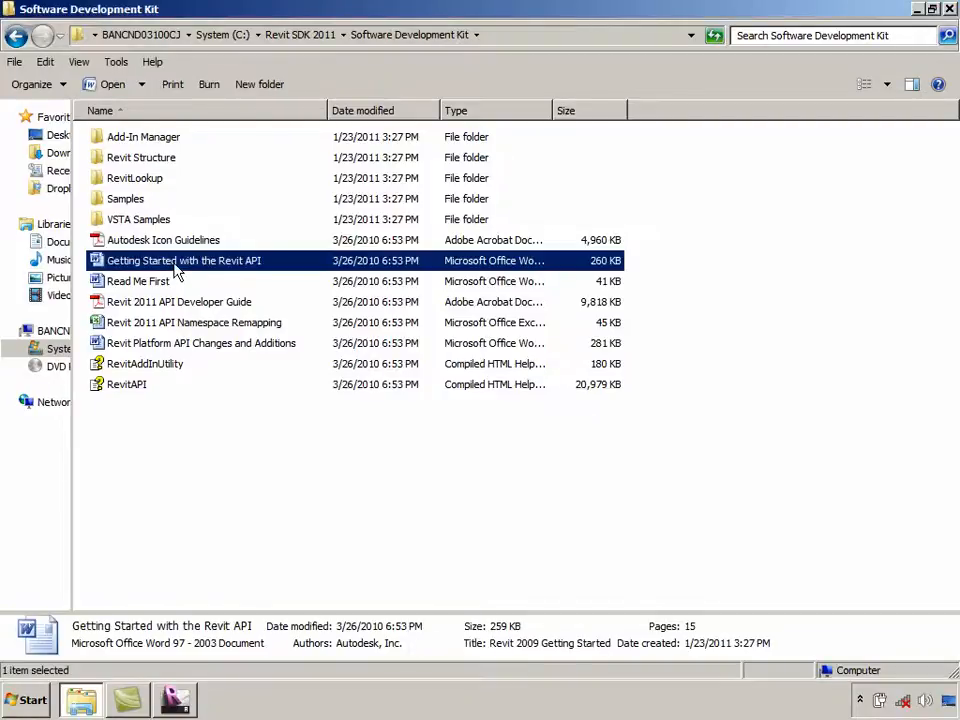
mouse_move(190, 268)
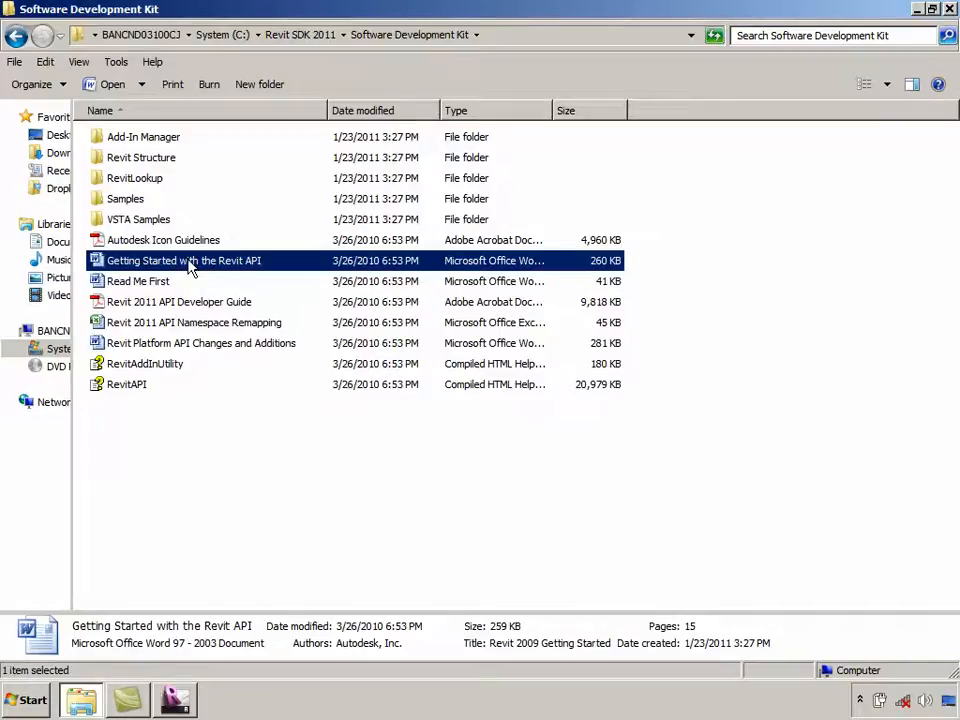
mouse_move(176, 332)
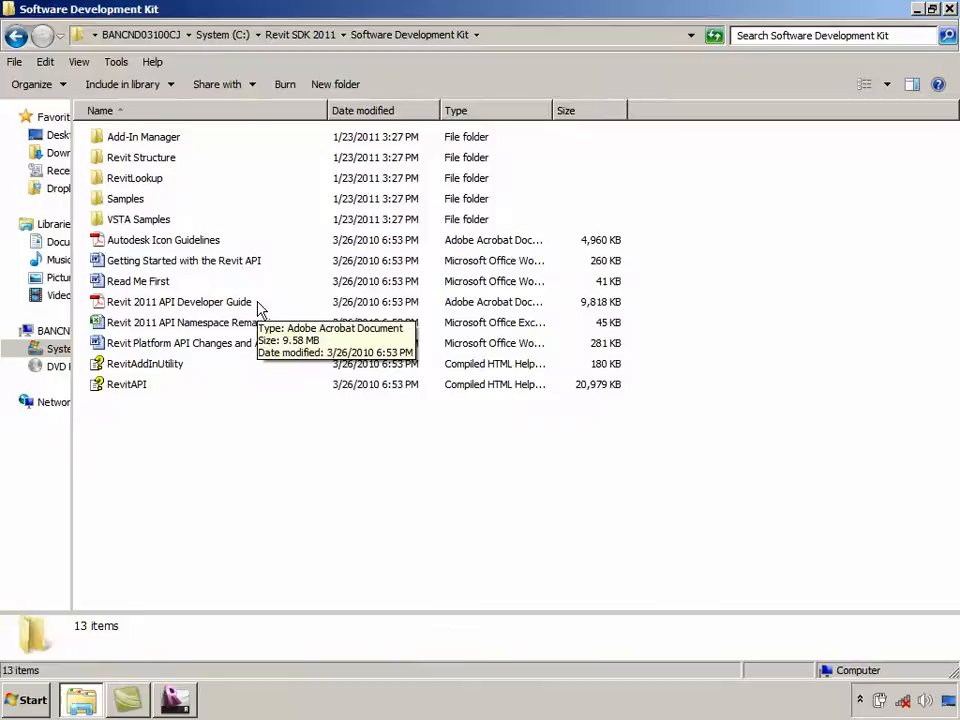
left_click(179, 301)
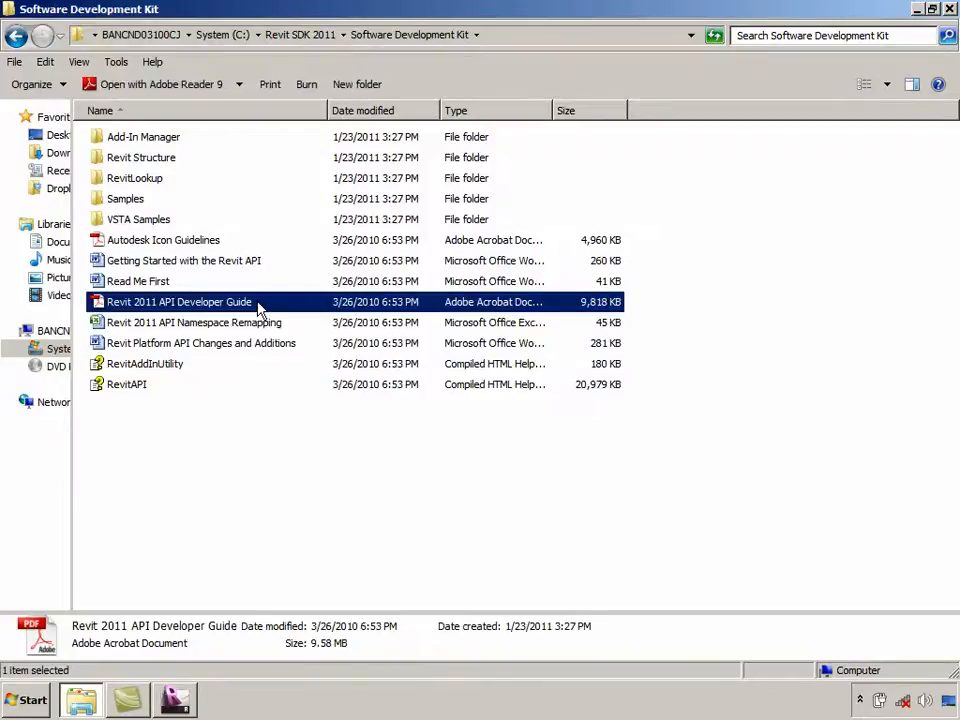
double_click(179, 301)
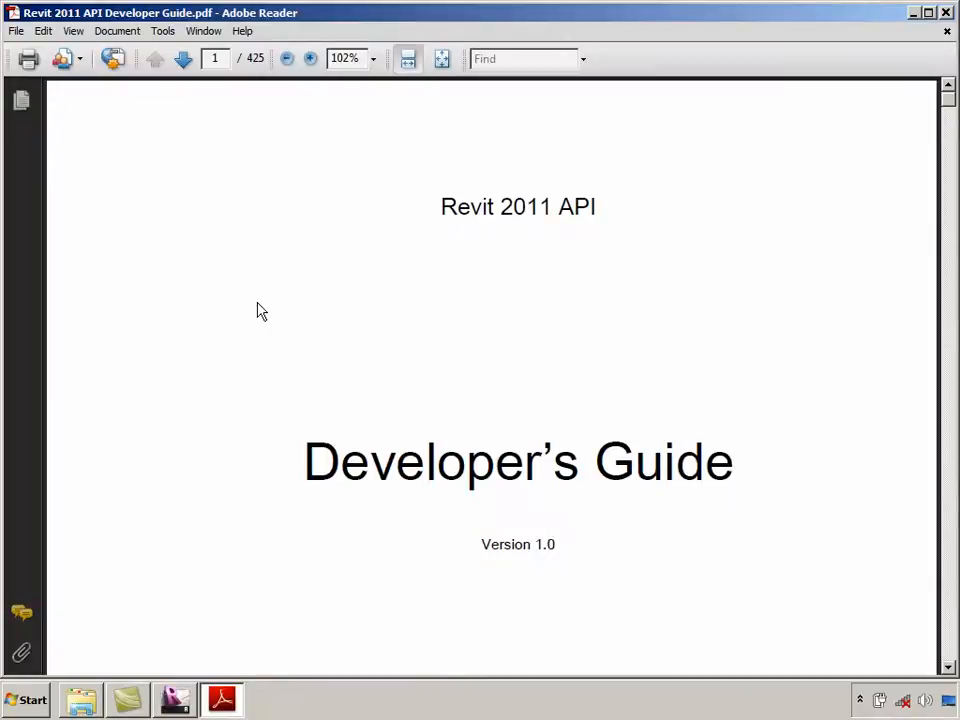
mouse_move(264, 322)
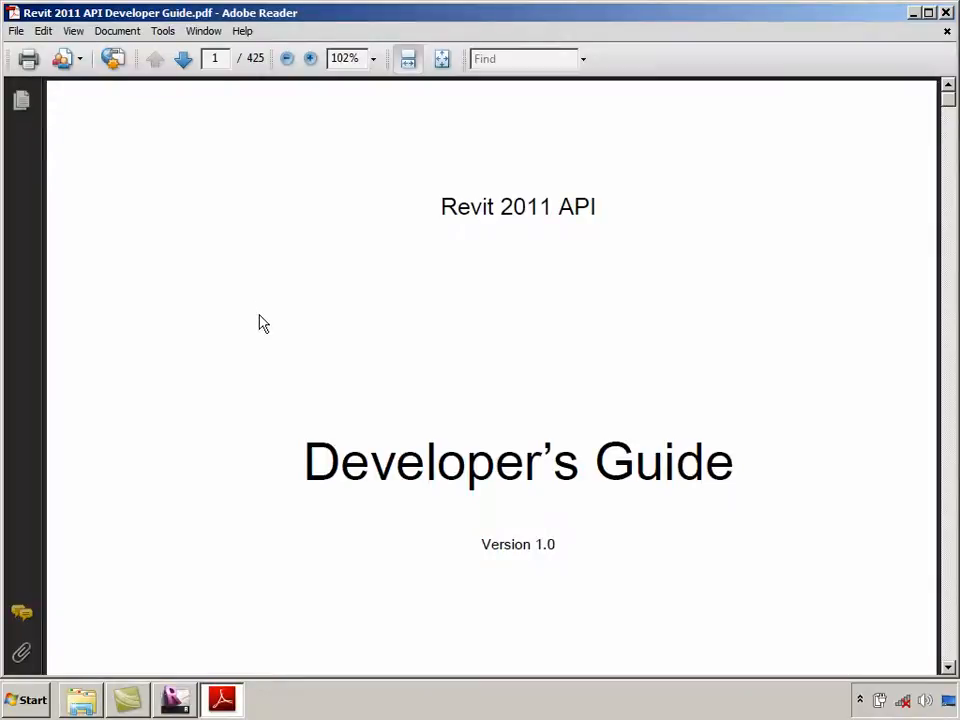
scroll("down", 3)
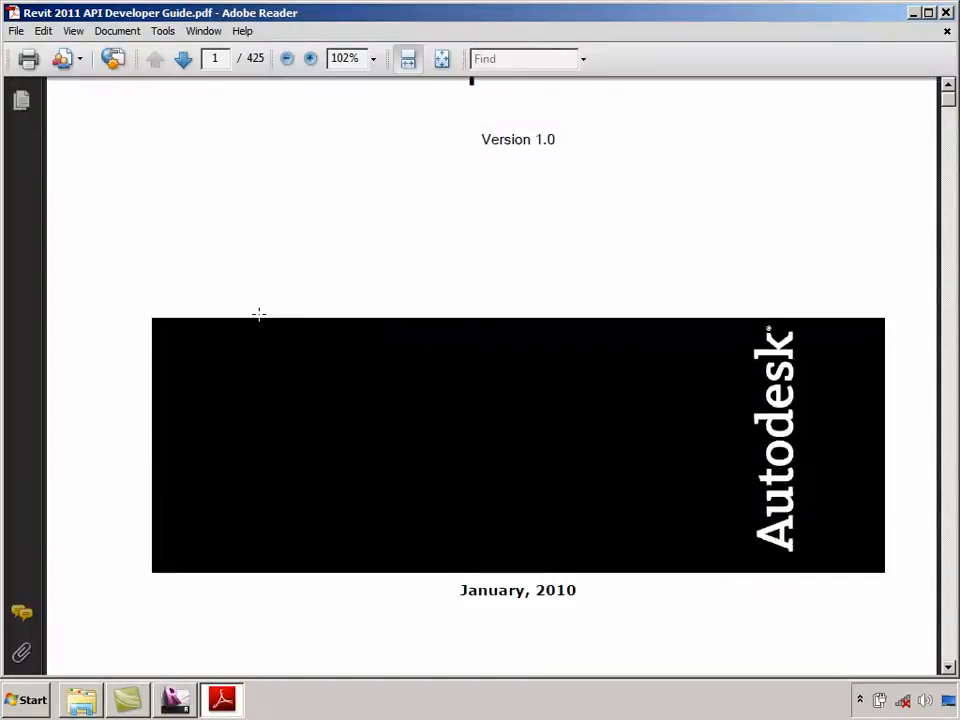
left_click(183, 58)
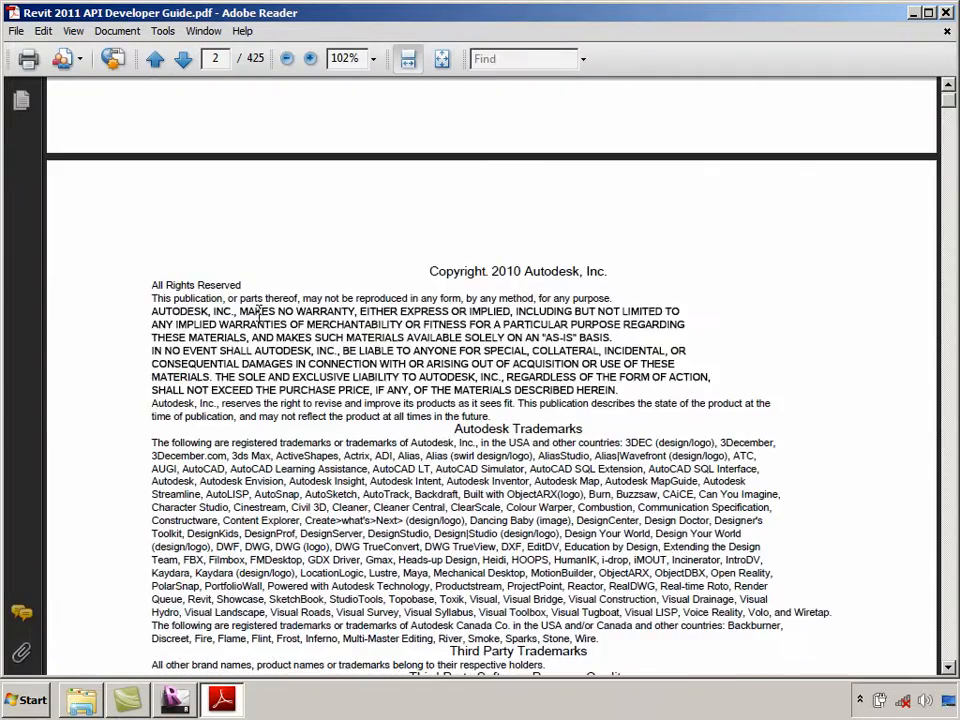
left_click(182, 58)
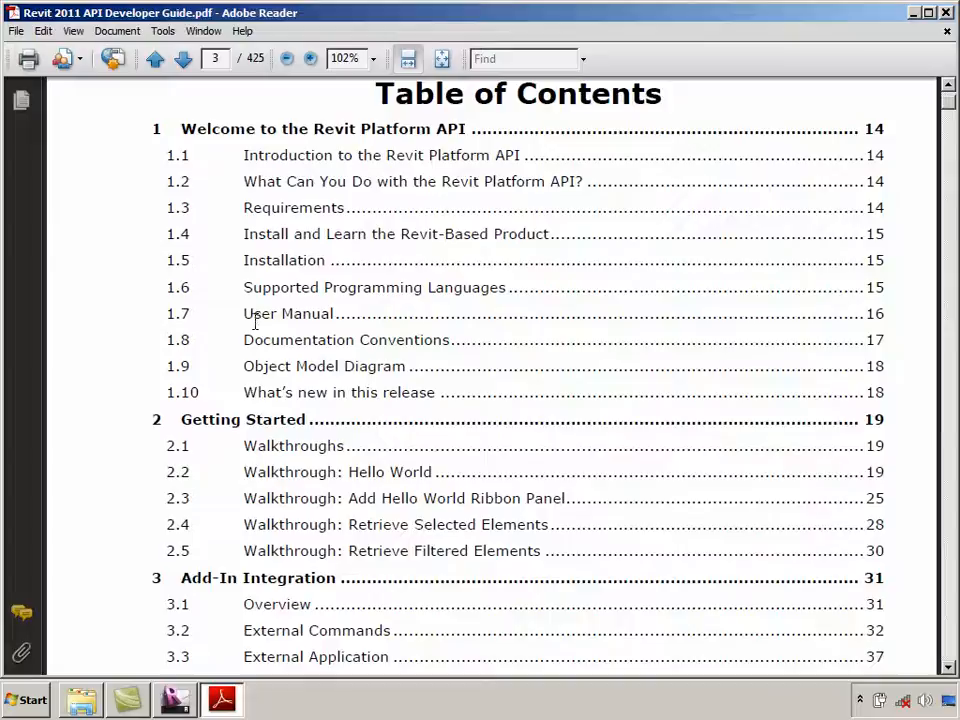
scroll("down", 3)
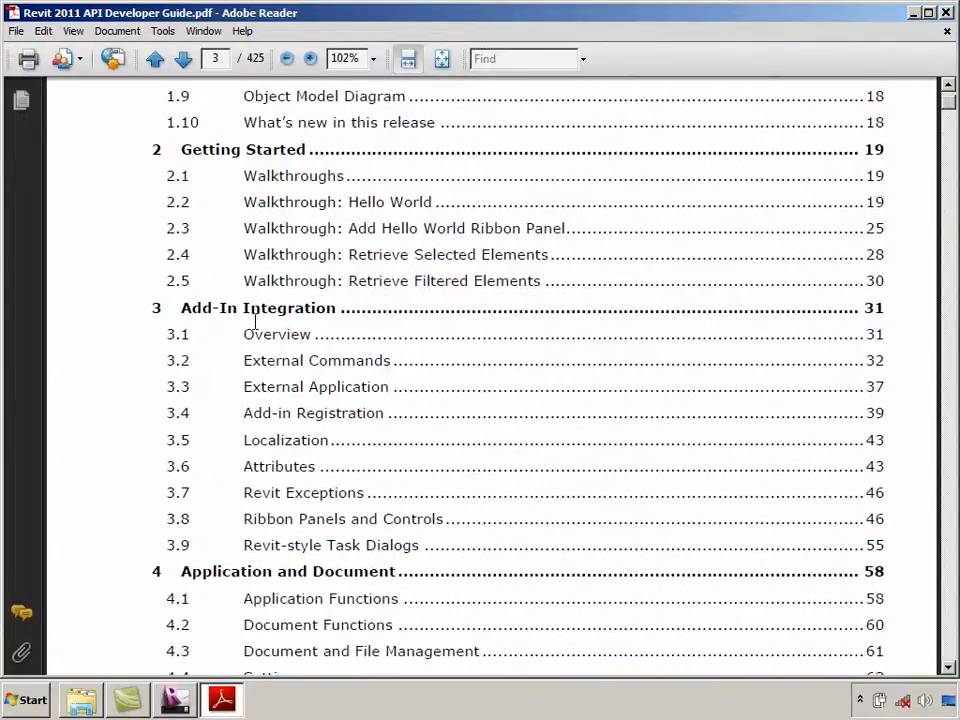
scroll("down", 3)
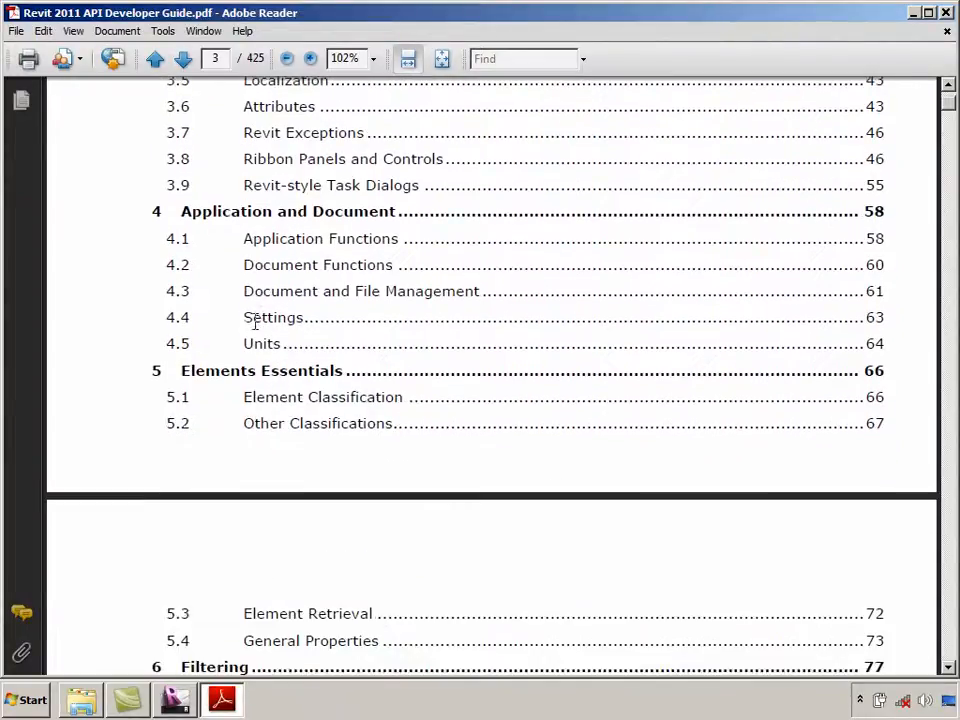
left_click(183, 58)
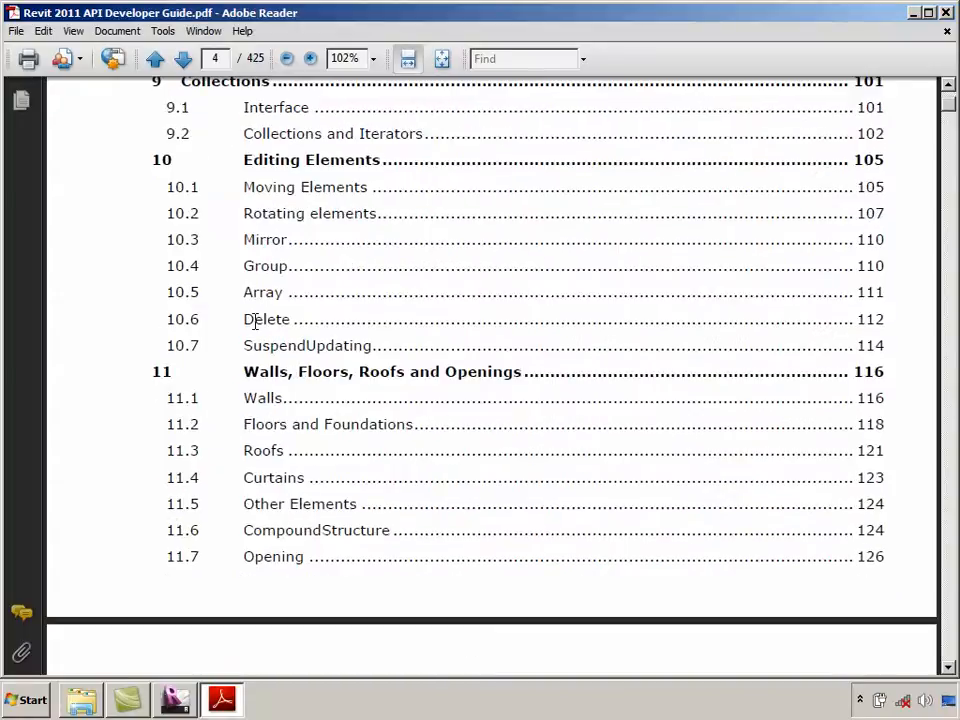
left_click(182, 58)
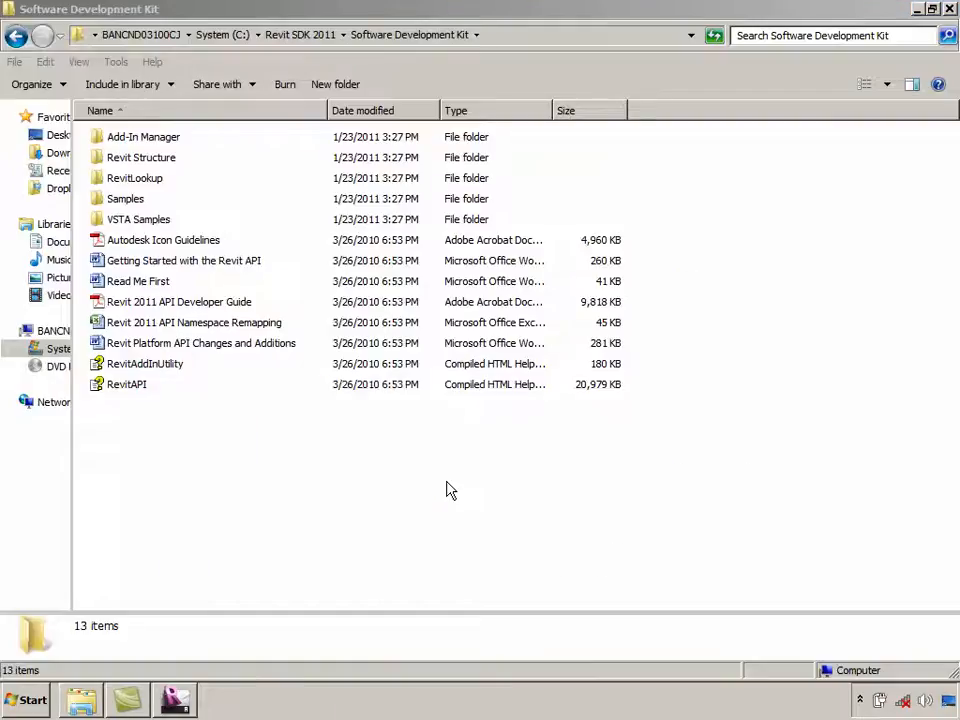
mouse_move(190, 375)
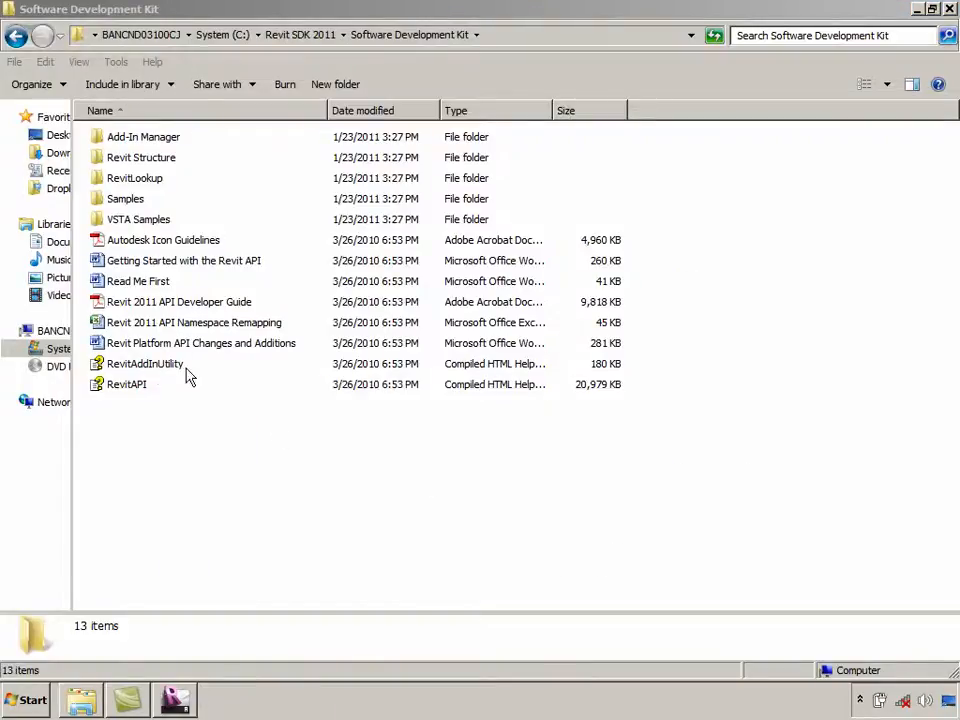
In RevitAPI.chm, expand ApplicationServices > Application Class and show the Application Constructor topic
double_click(126, 384)
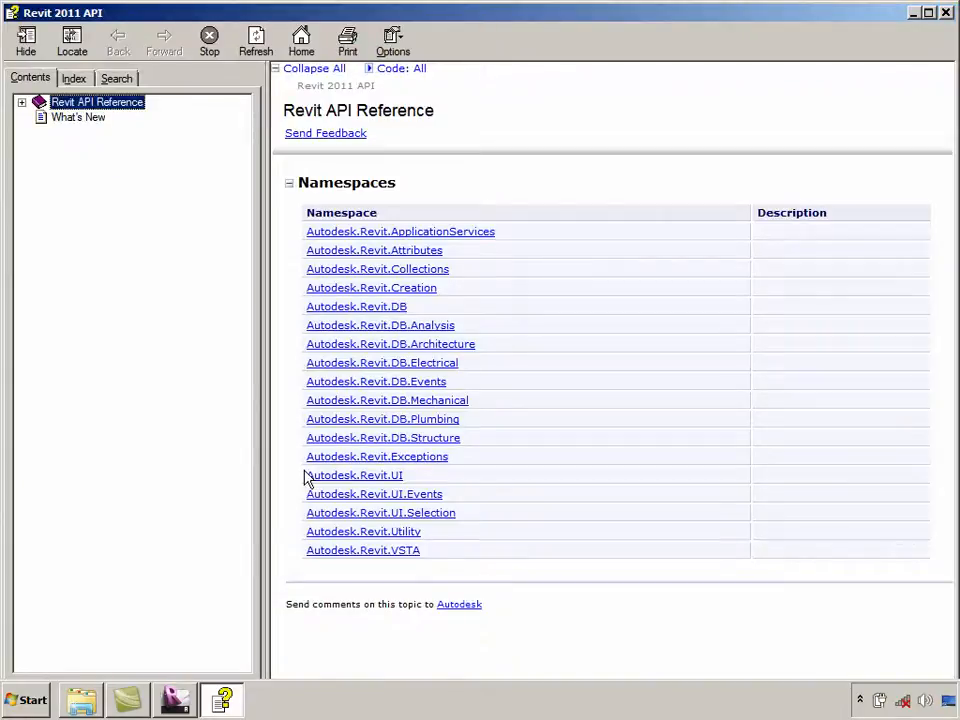
mouse_move(222, 393)
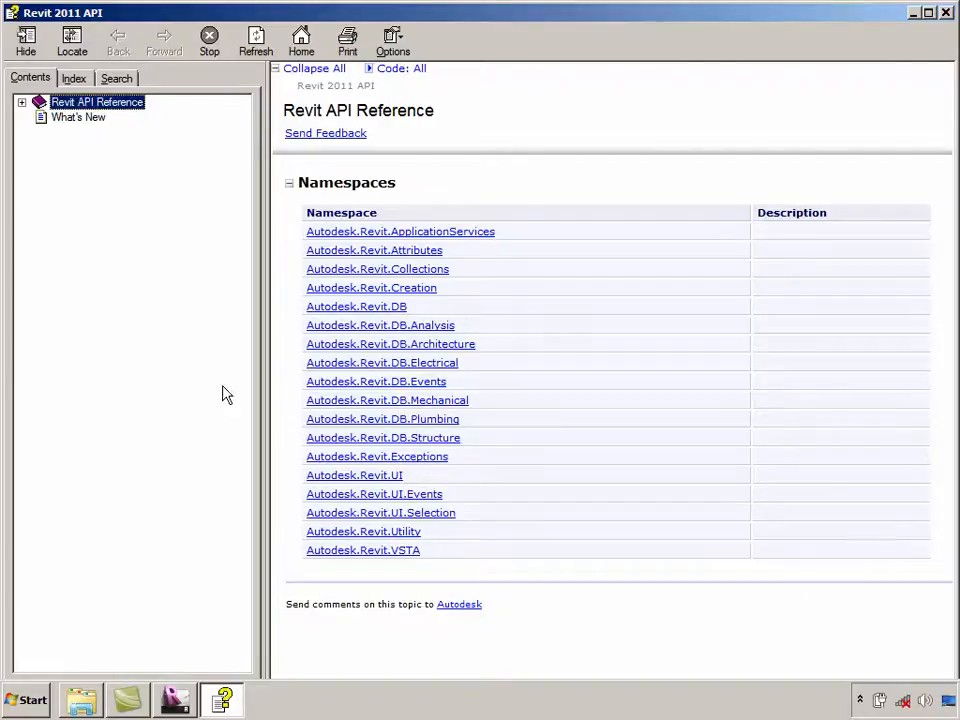
left_click(22, 105)
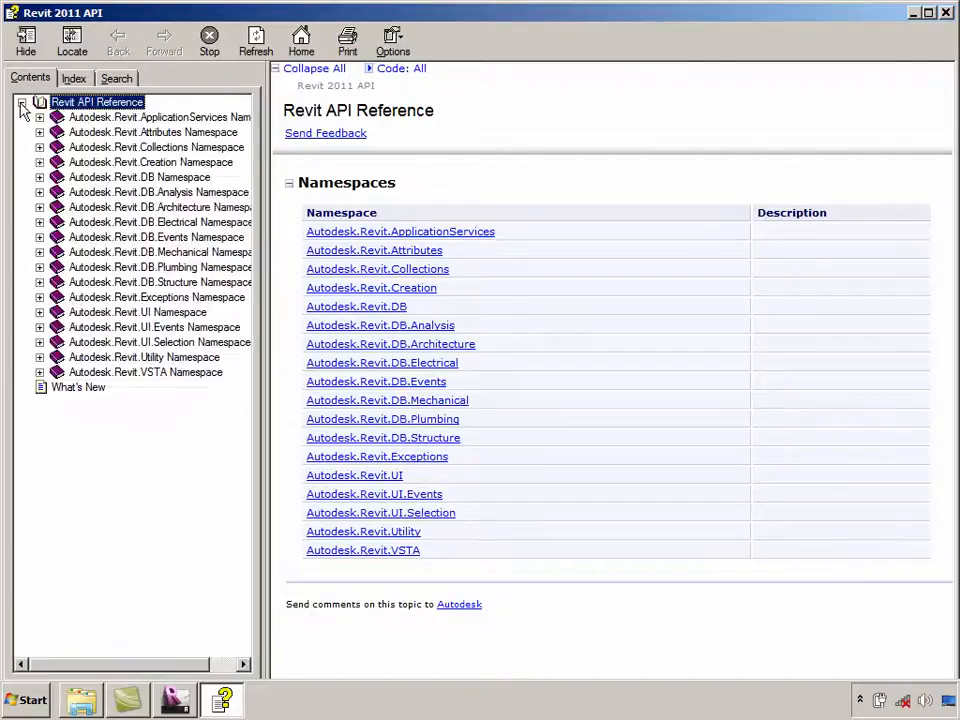
left_click(40, 117)
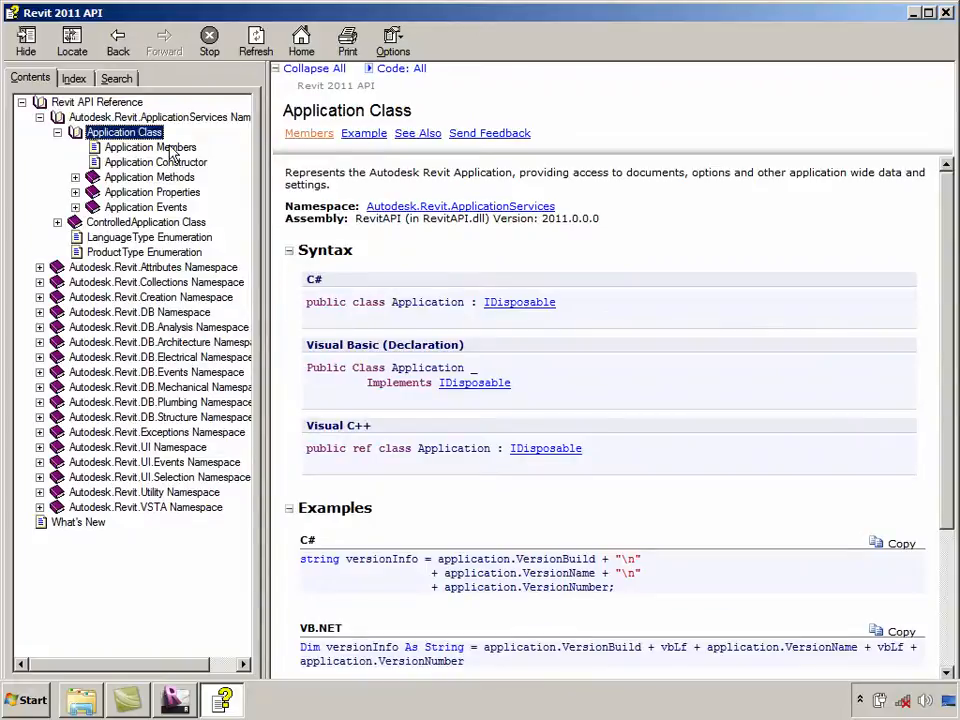
left_click(150, 147)
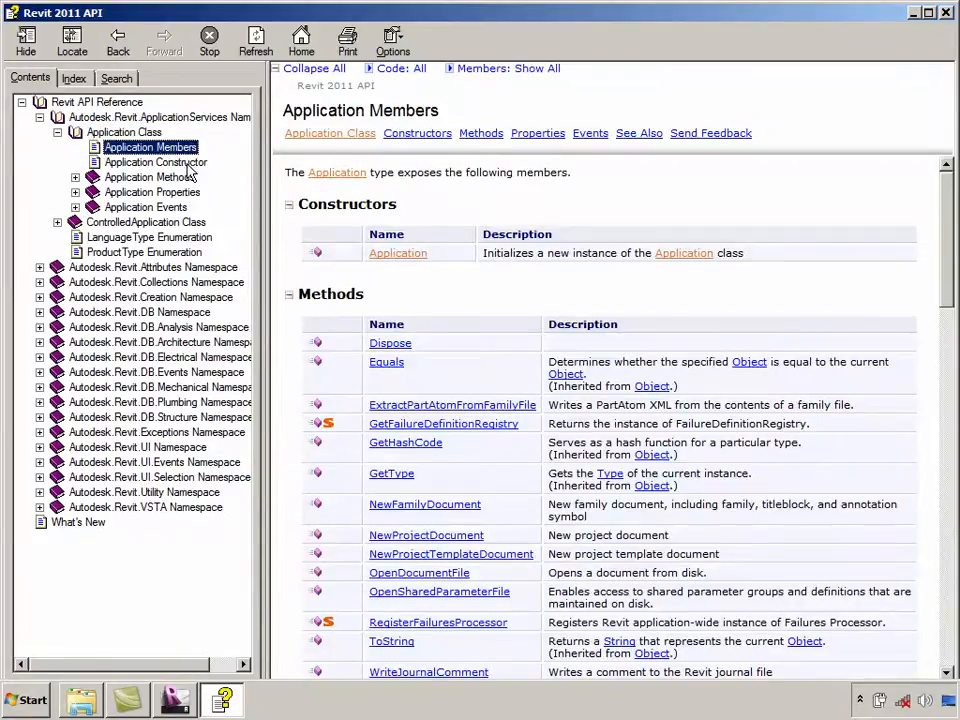
left_click(155, 162)
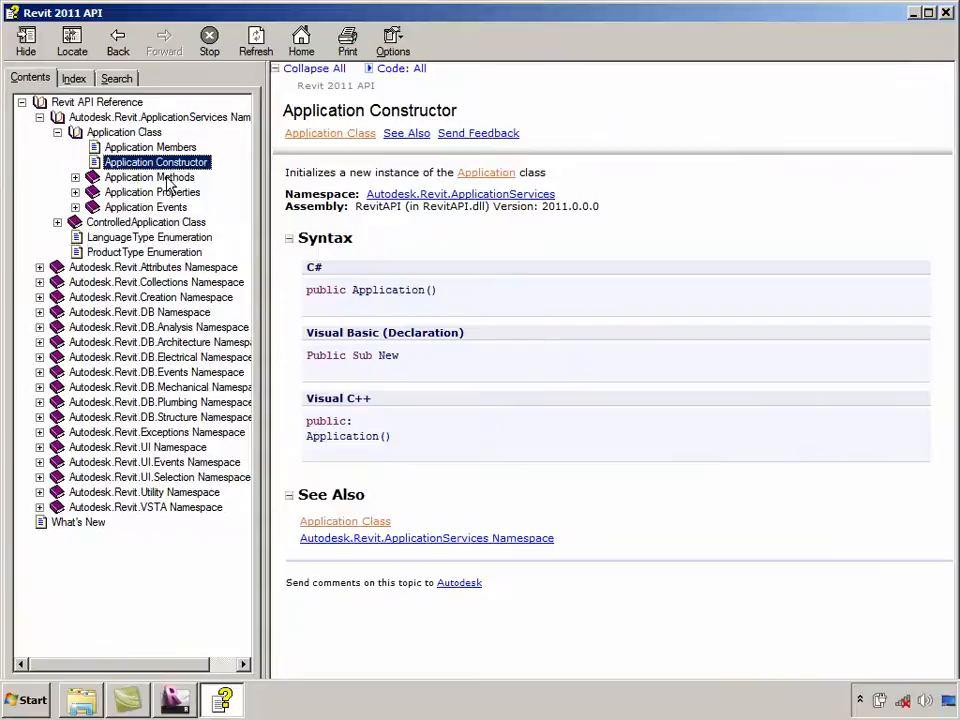
Search the help for 'Pickobject' and list the matching topics
left_click(116, 77)
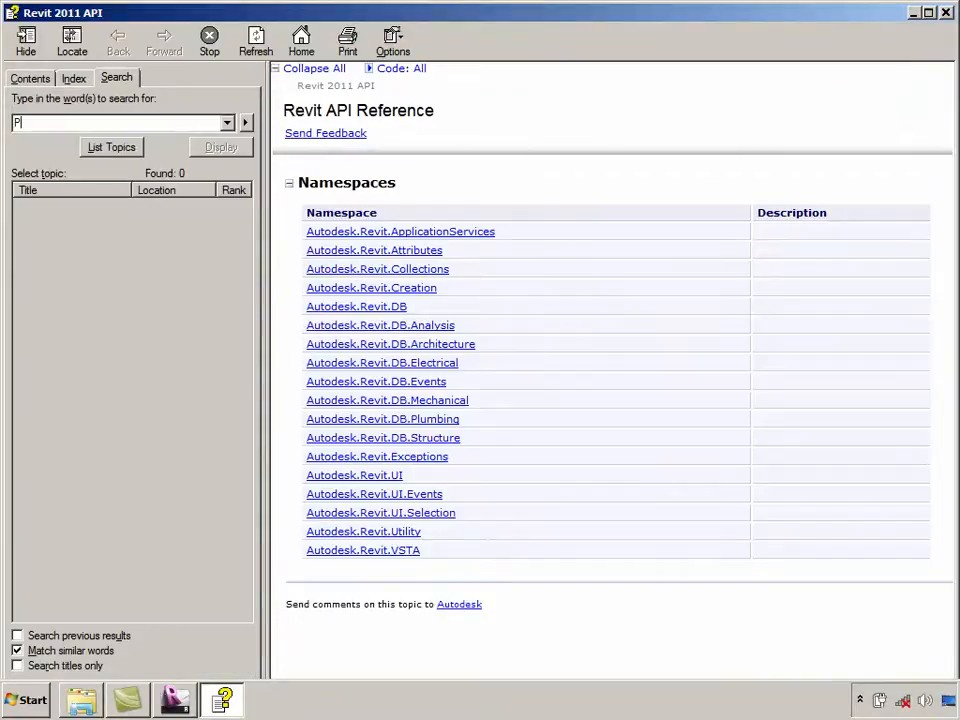
type("Picko")
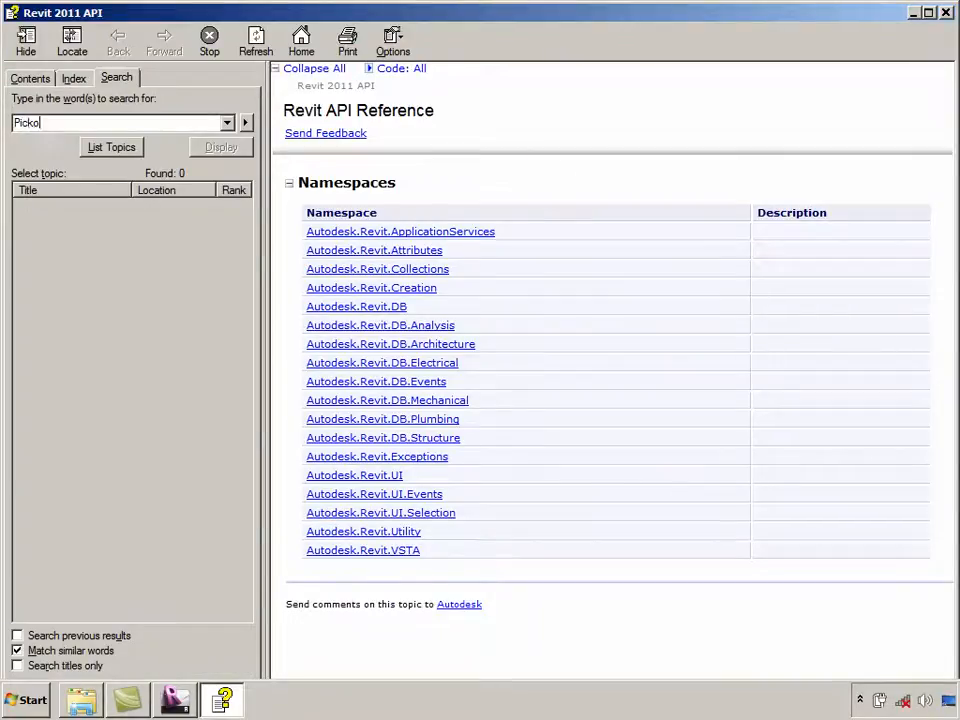
type("bject")
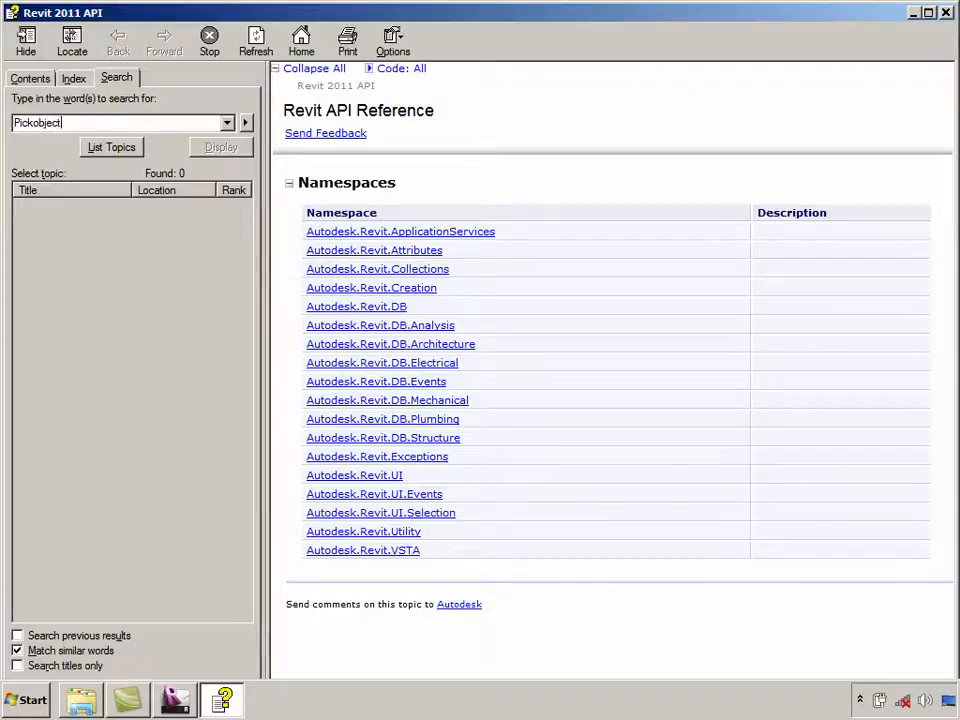
left_click(111, 147)
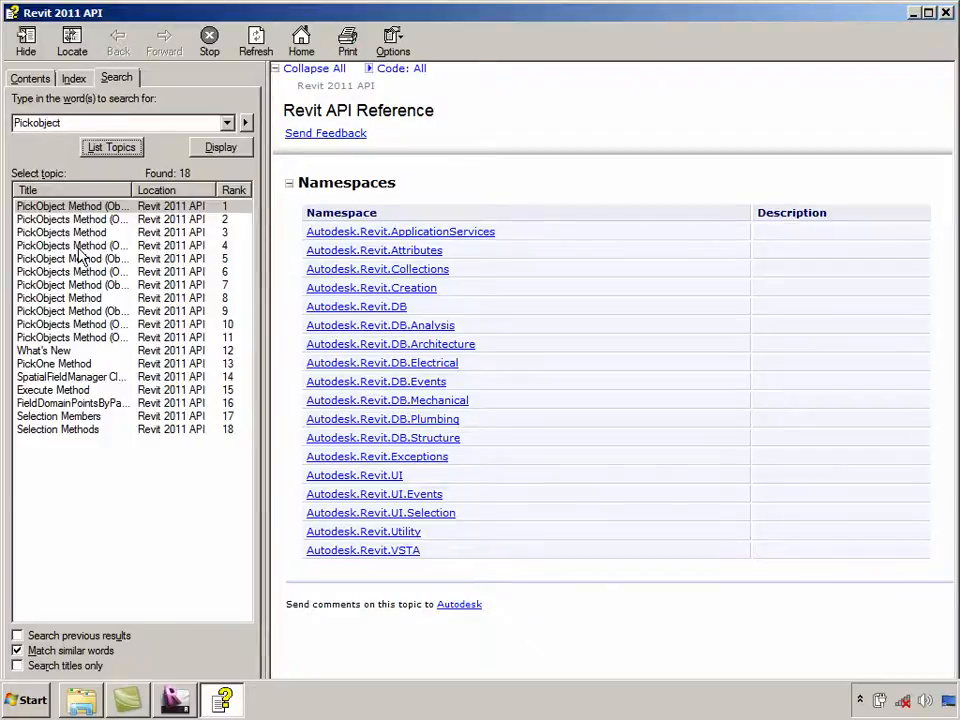
mouse_move(150, 207)
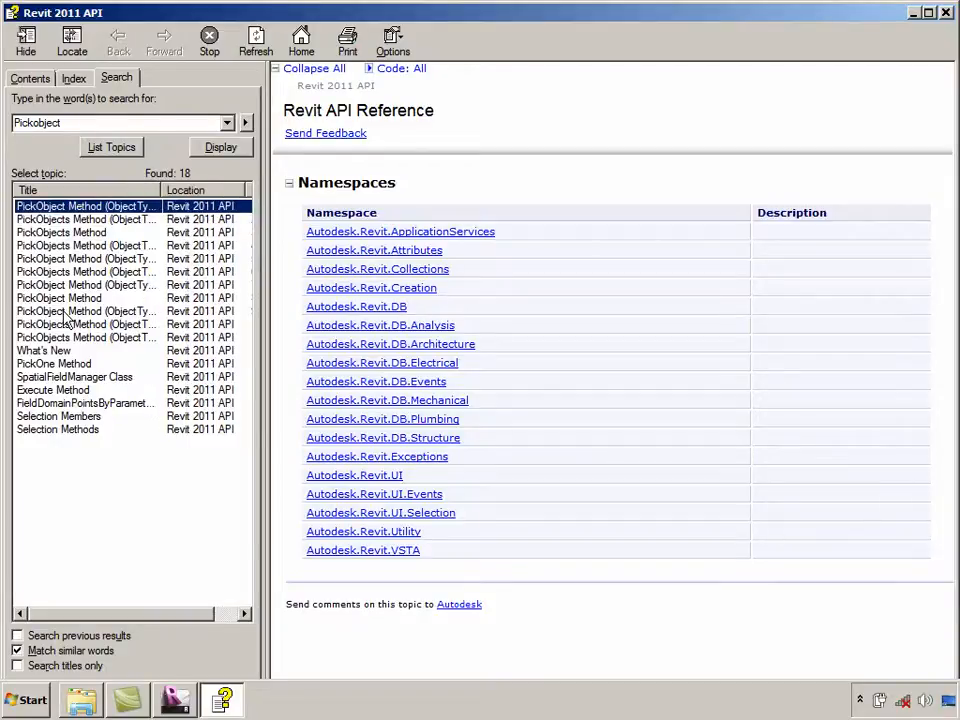
mouse_move(73, 243)
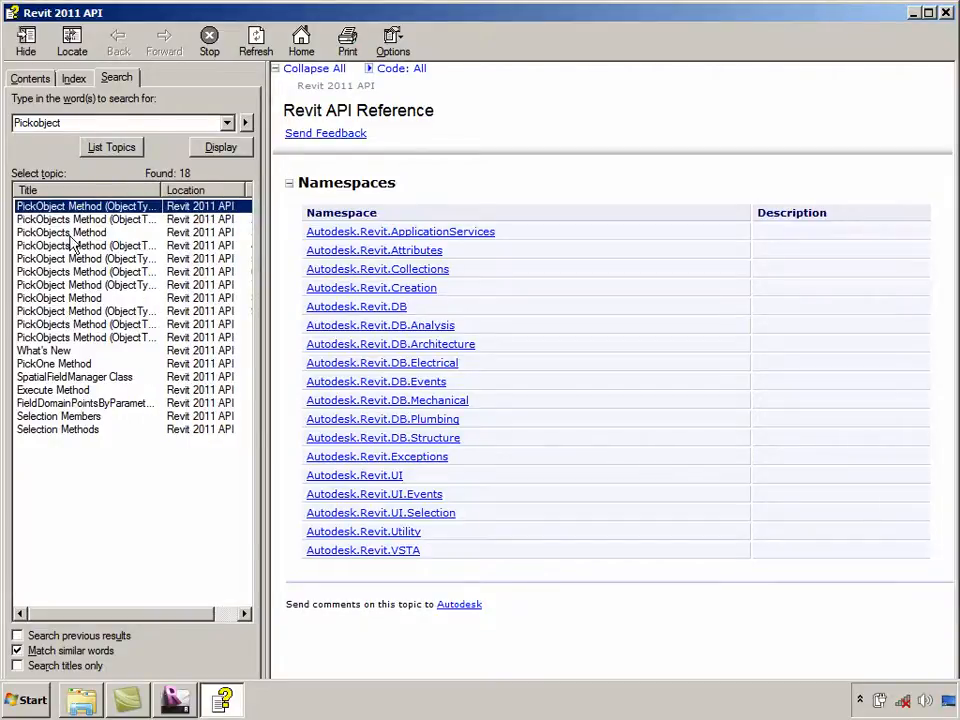
Review the PickObjects Method topic and its PickObjects(ObjectType) overload page
left_click(61, 232)
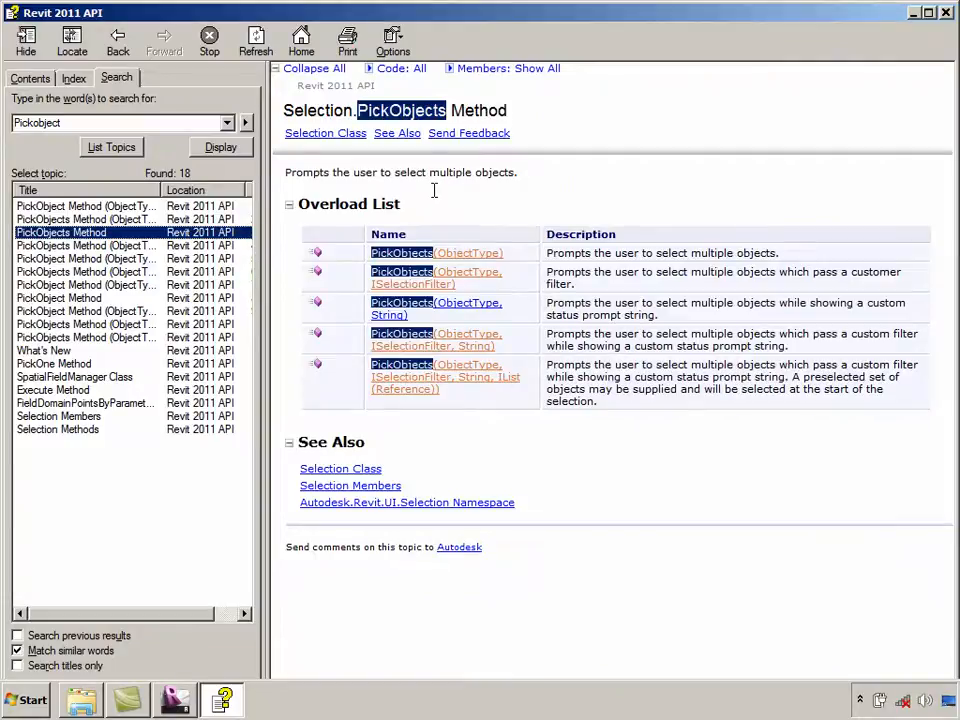
mouse_move(435, 256)
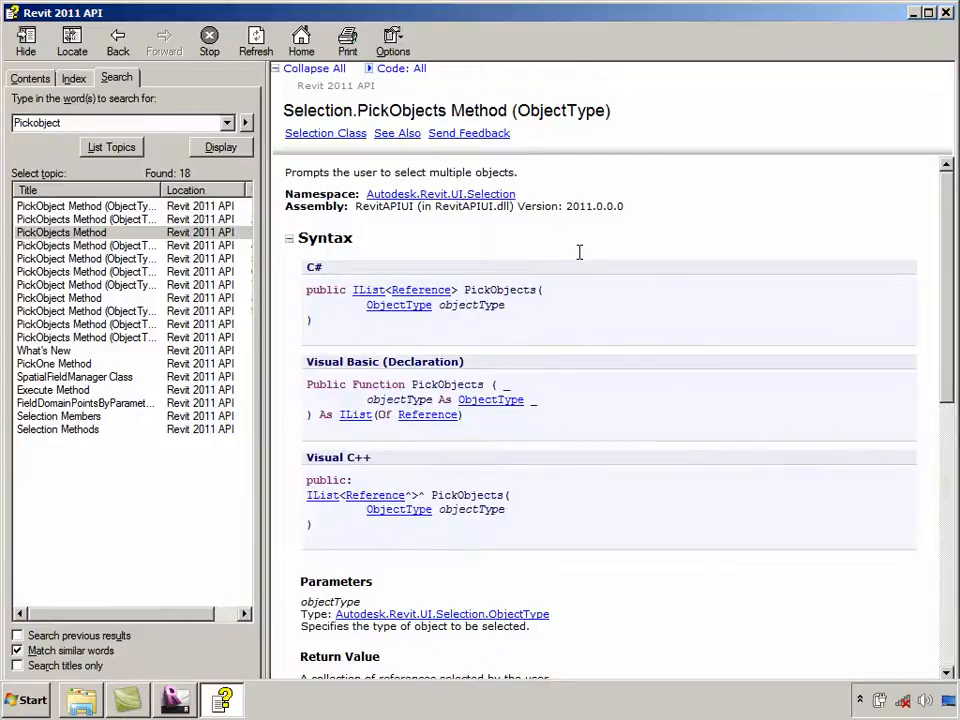
scroll("down", 3)
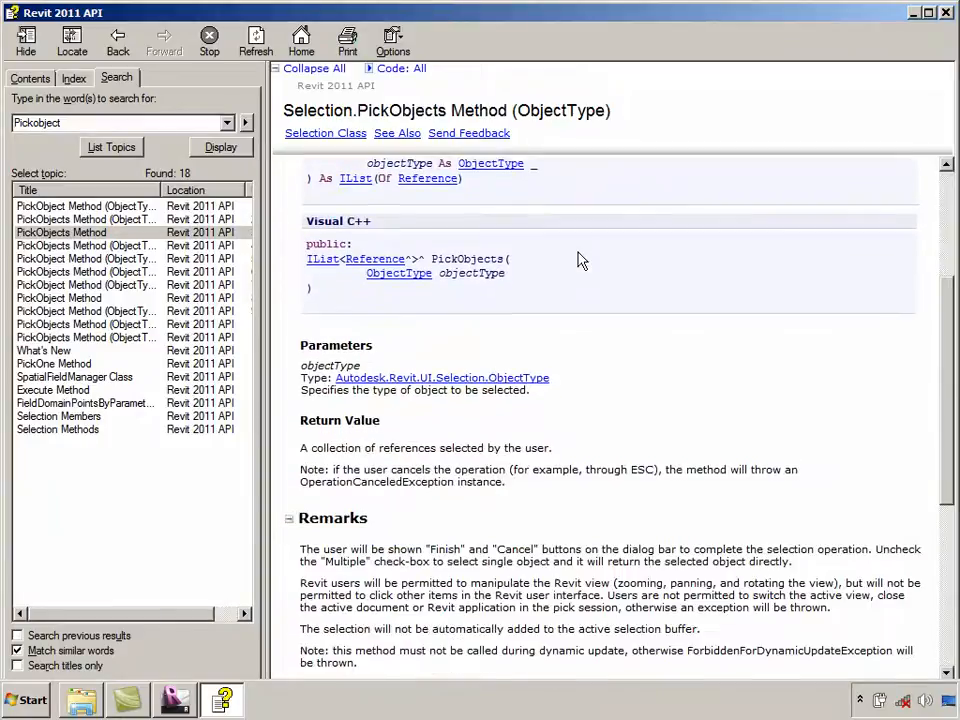
scroll("down", 3)
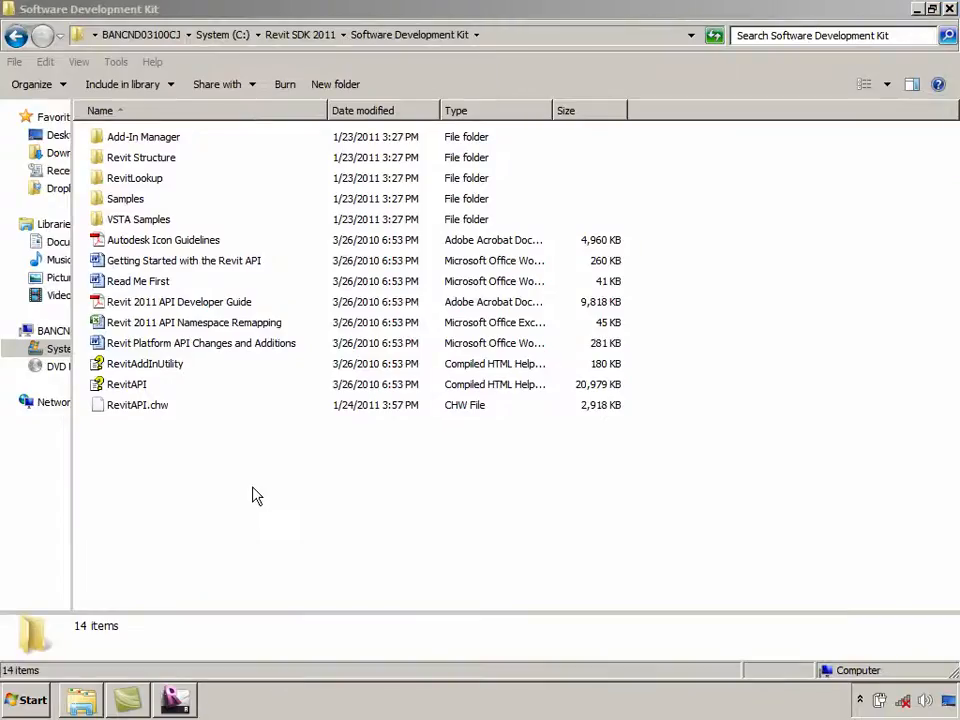
mouse_move(257, 445)
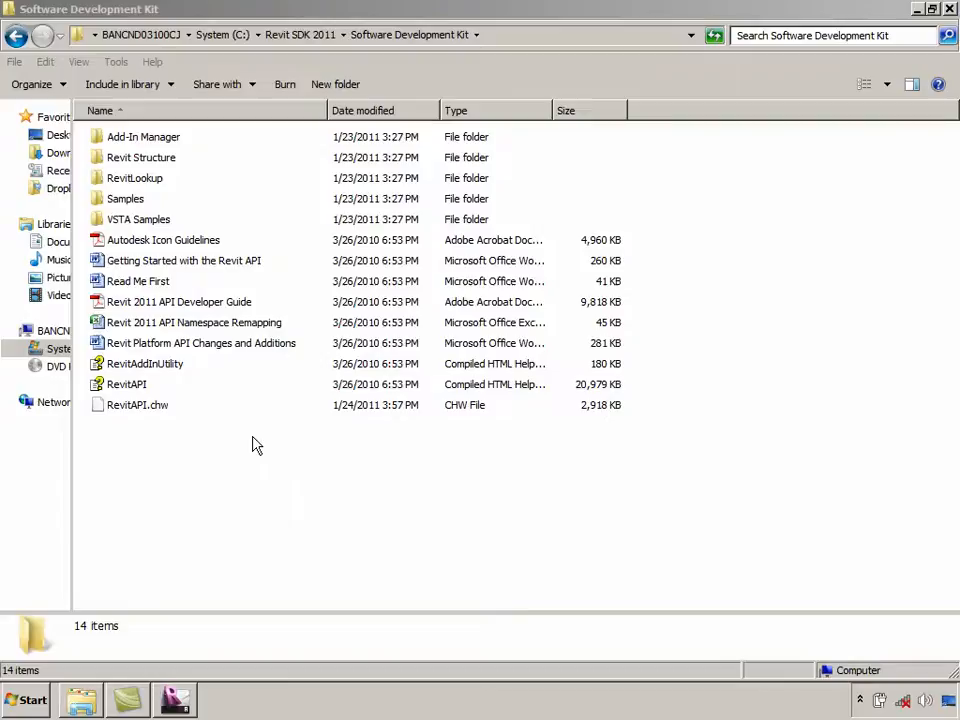
double_click(125, 198)
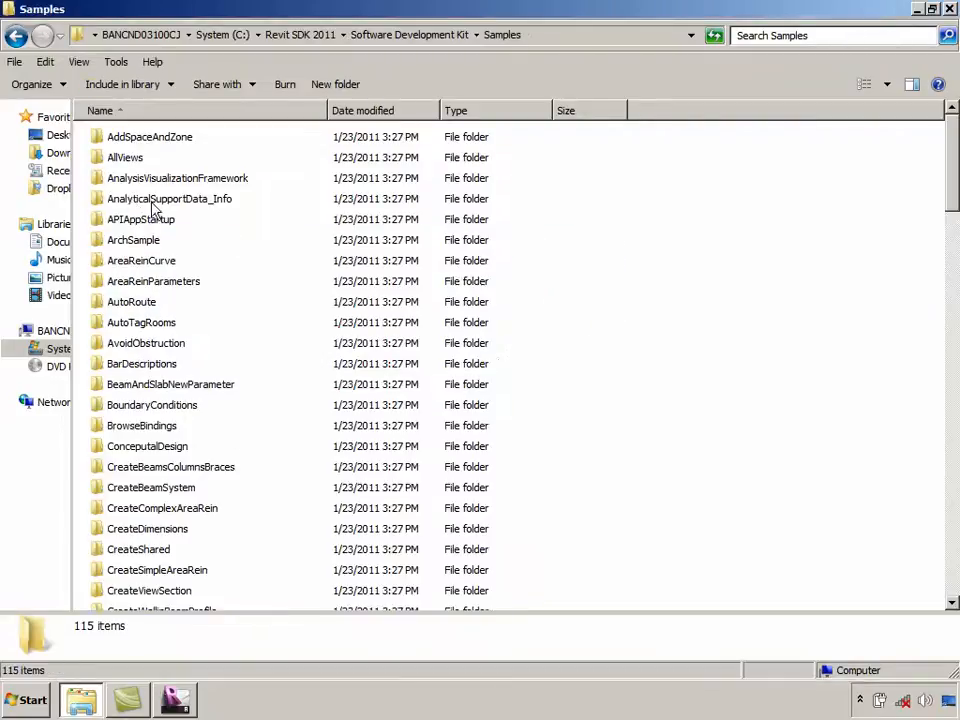
mouse_move(293, 266)
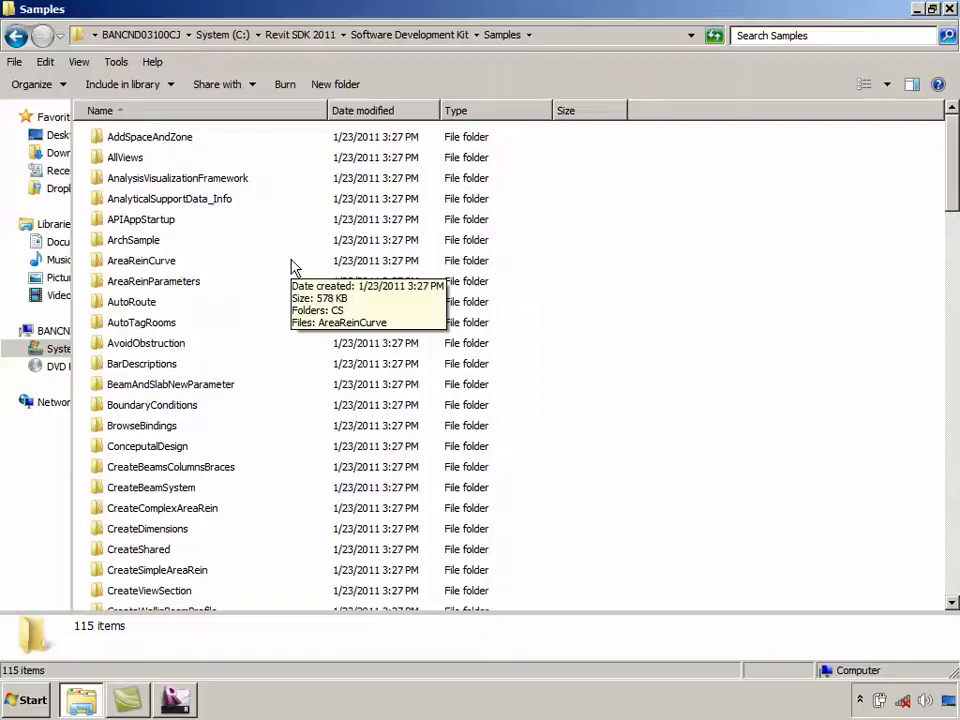
scroll("down", 3)
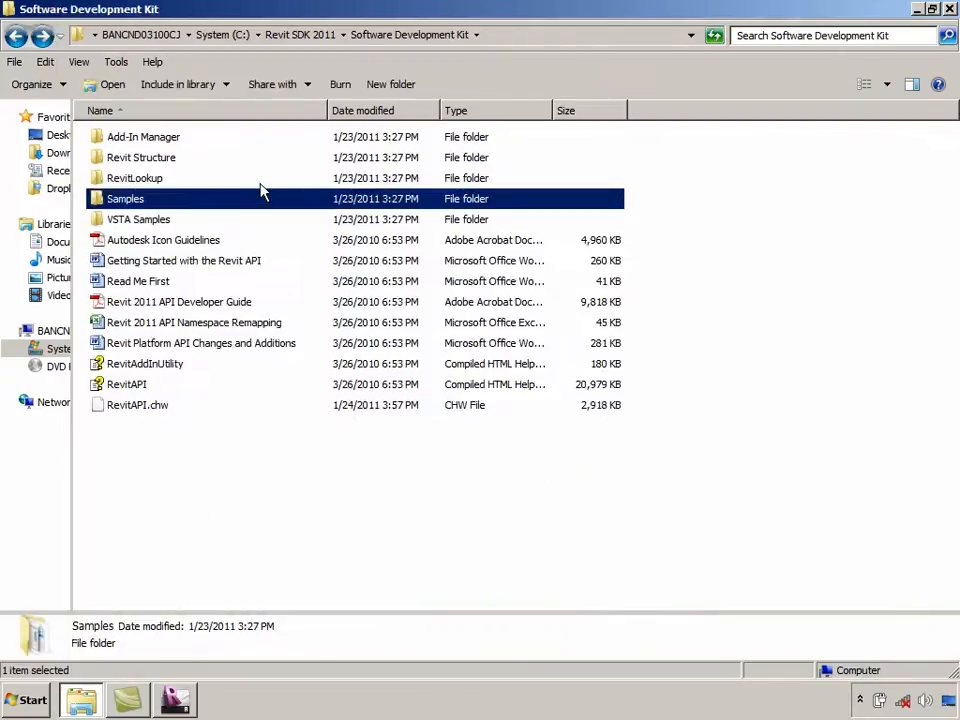
mouse_move(265, 195)
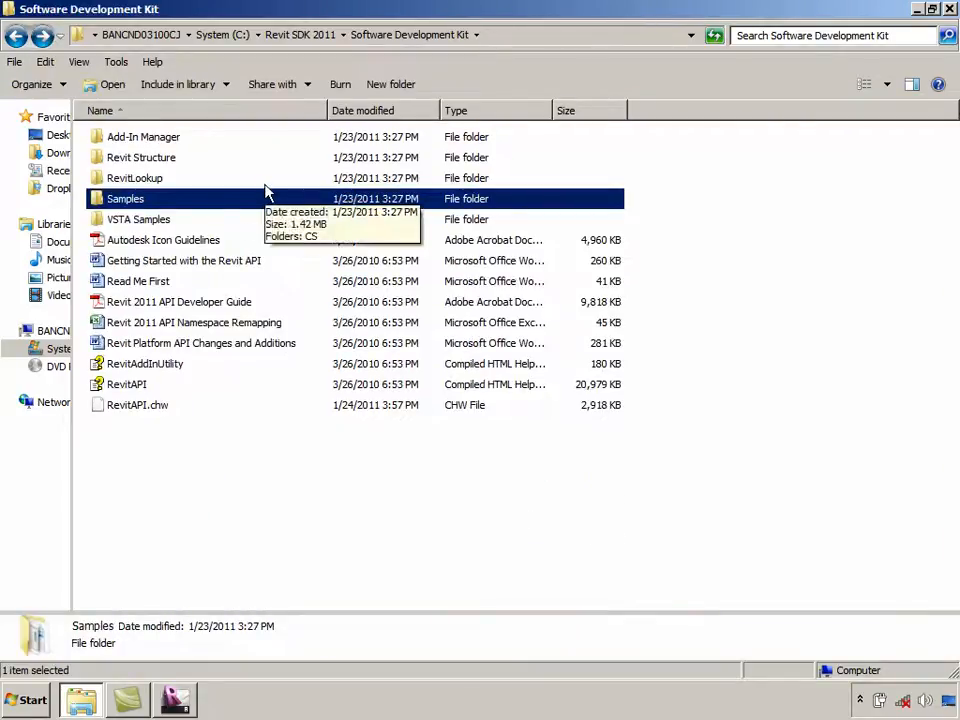
left_click(138, 219)
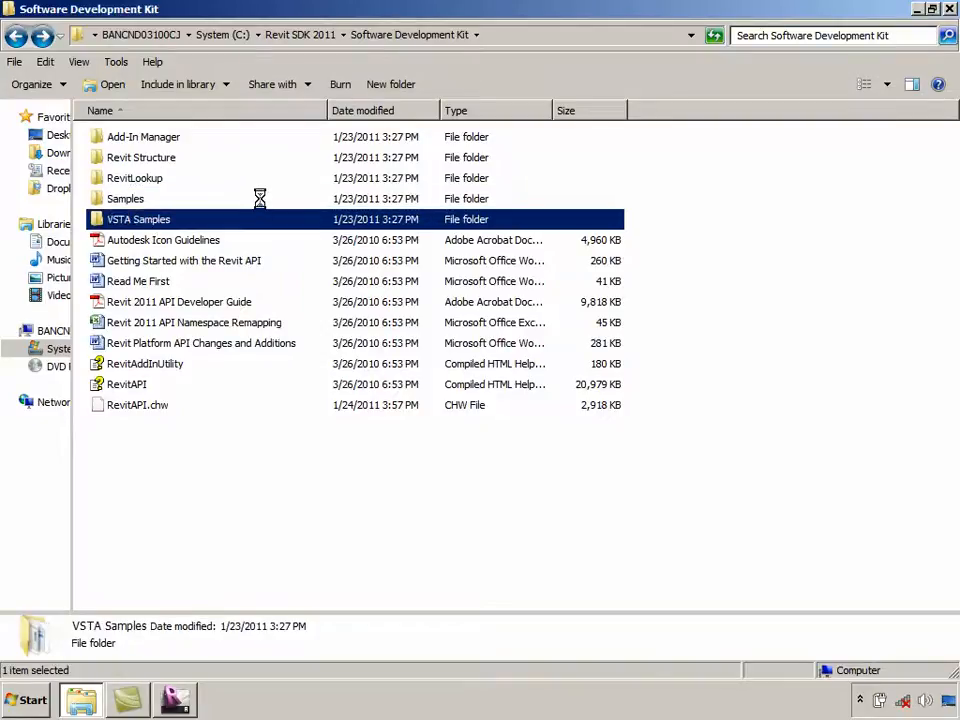
double_click(138, 219)
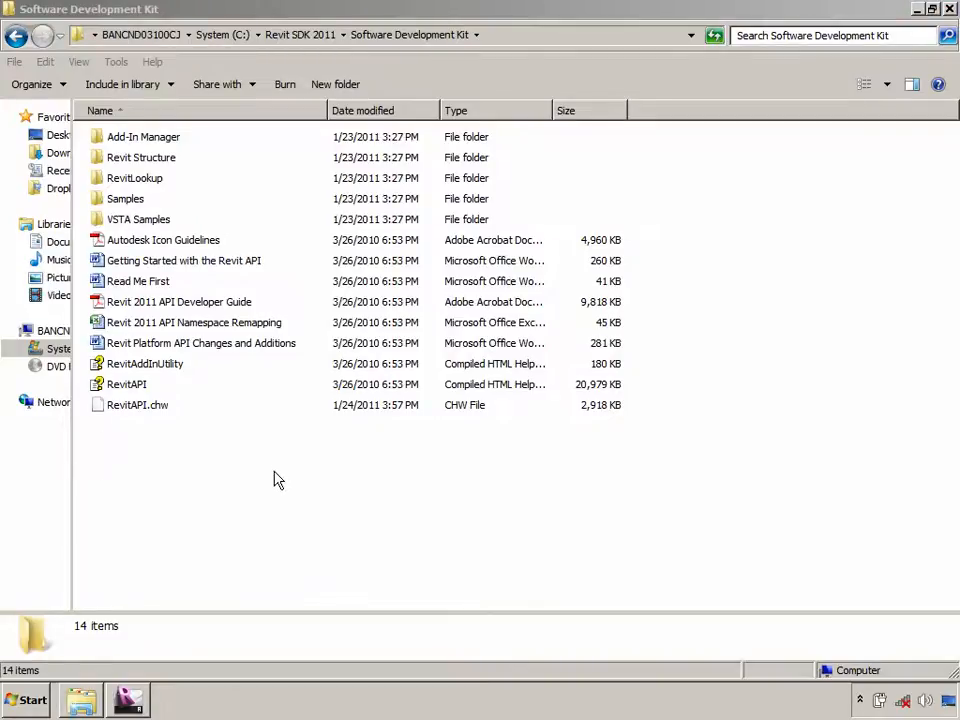
mouse_move(160, 178)
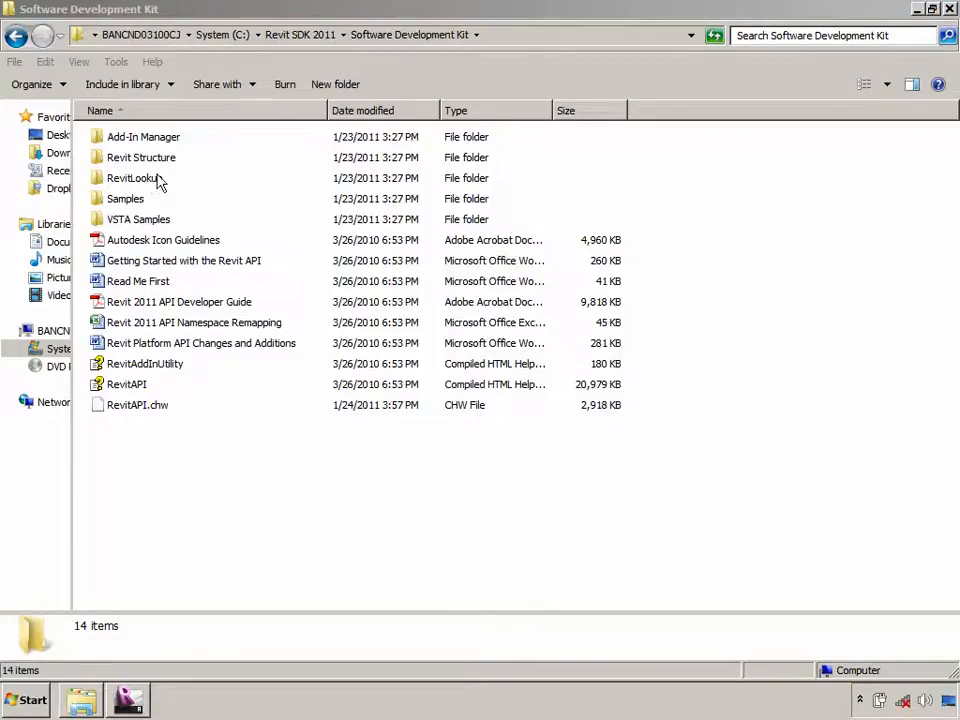
Browse into RevitLookup\CS to see its source files, then return to the Revit Hotel project
left_click(135, 177)
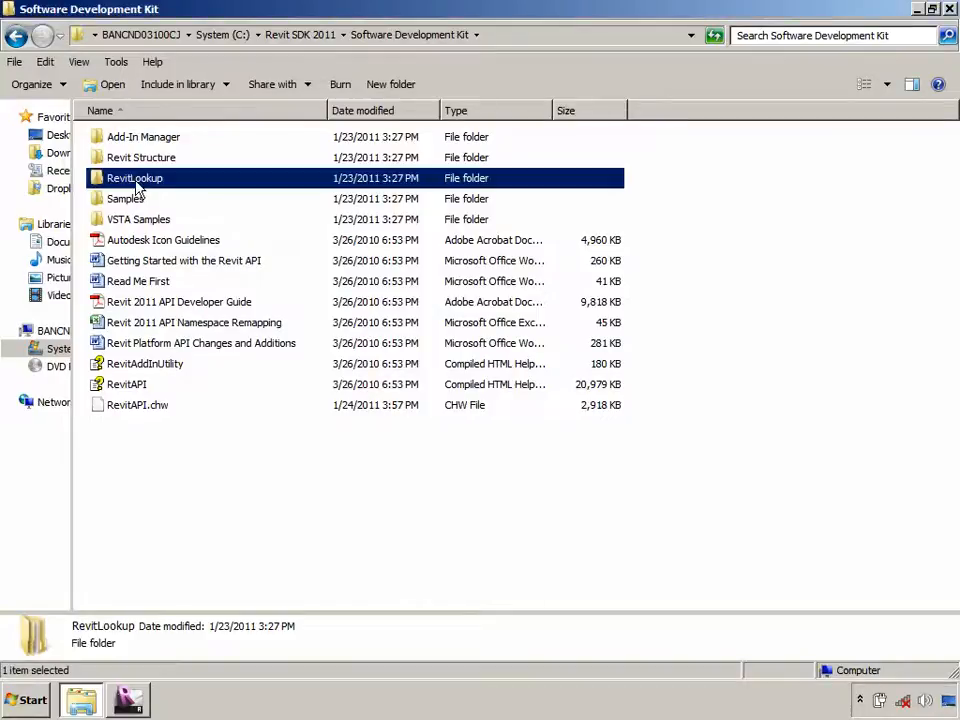
double_click(134, 177)
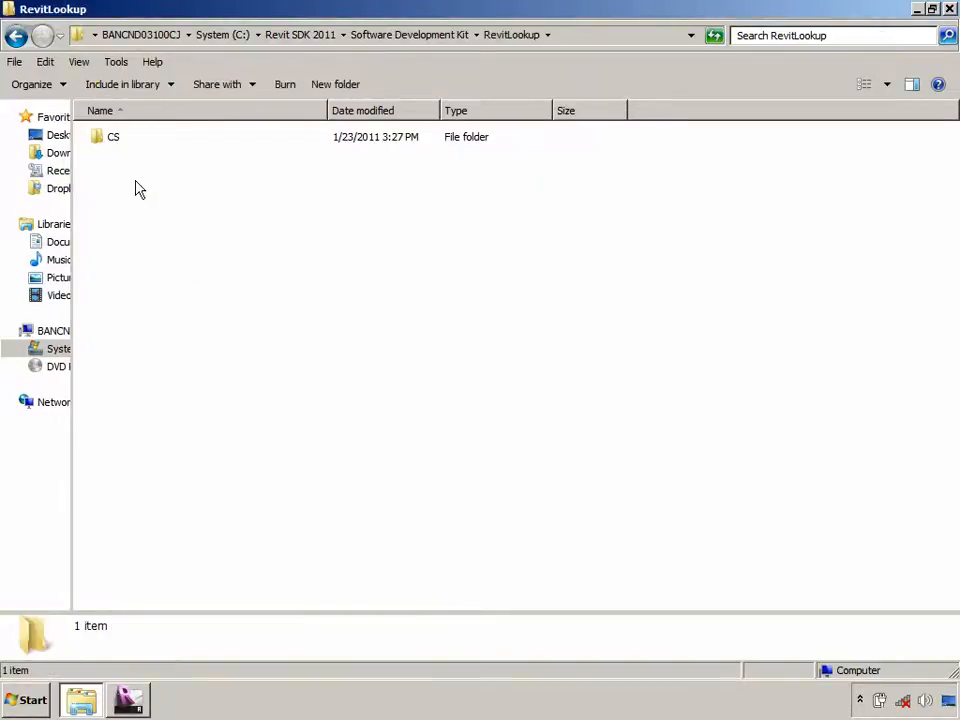
mouse_move(170, 197)
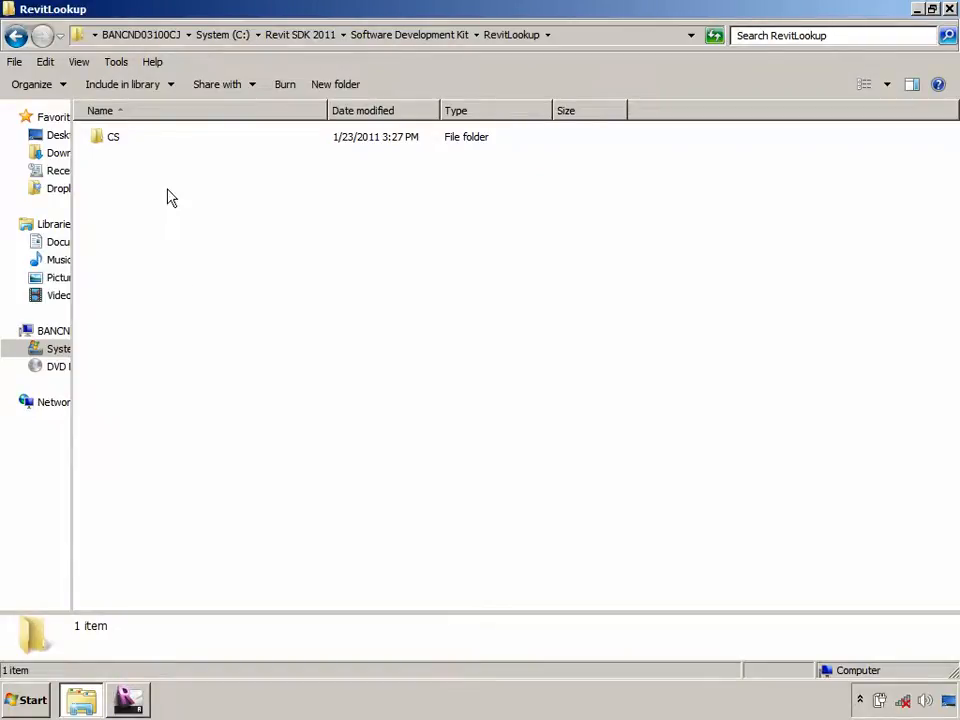
mouse_move(162, 167)
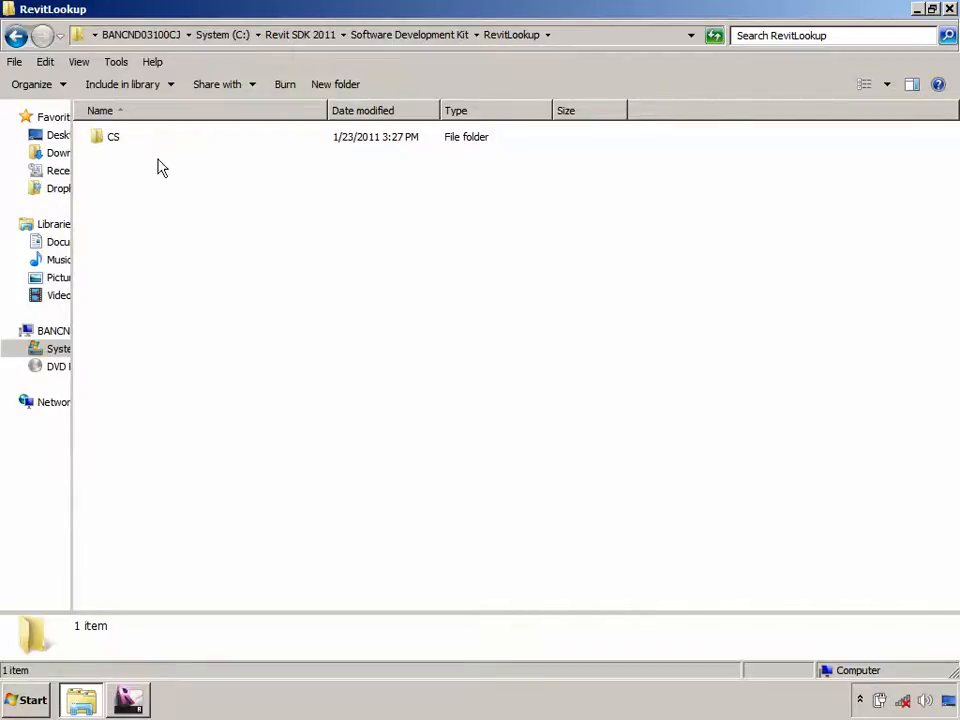
mouse_move(125, 137)
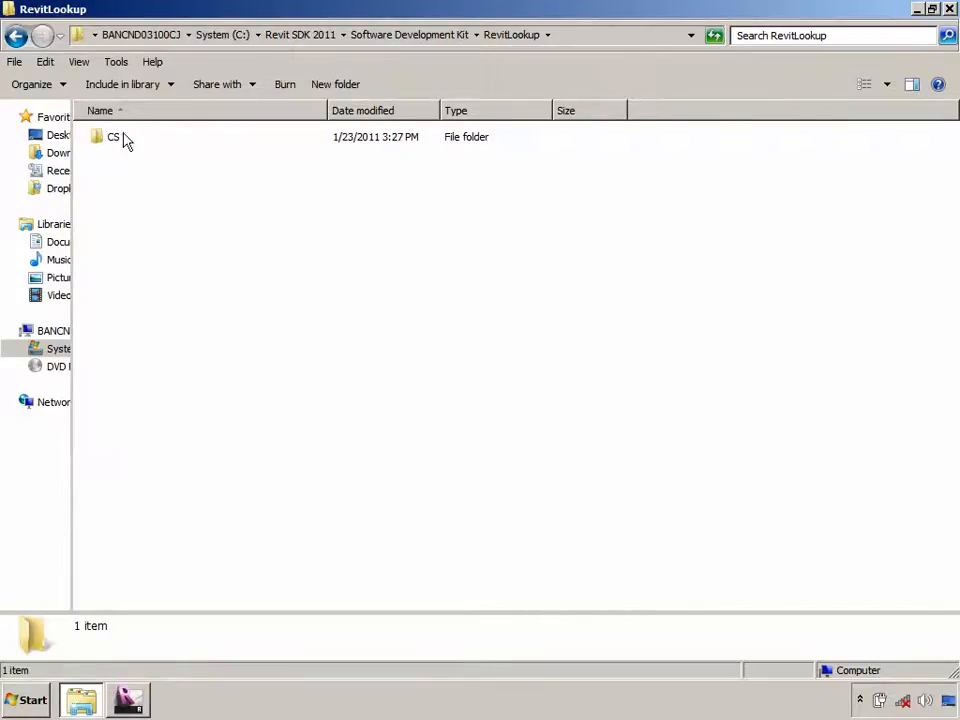
double_click(113, 137)
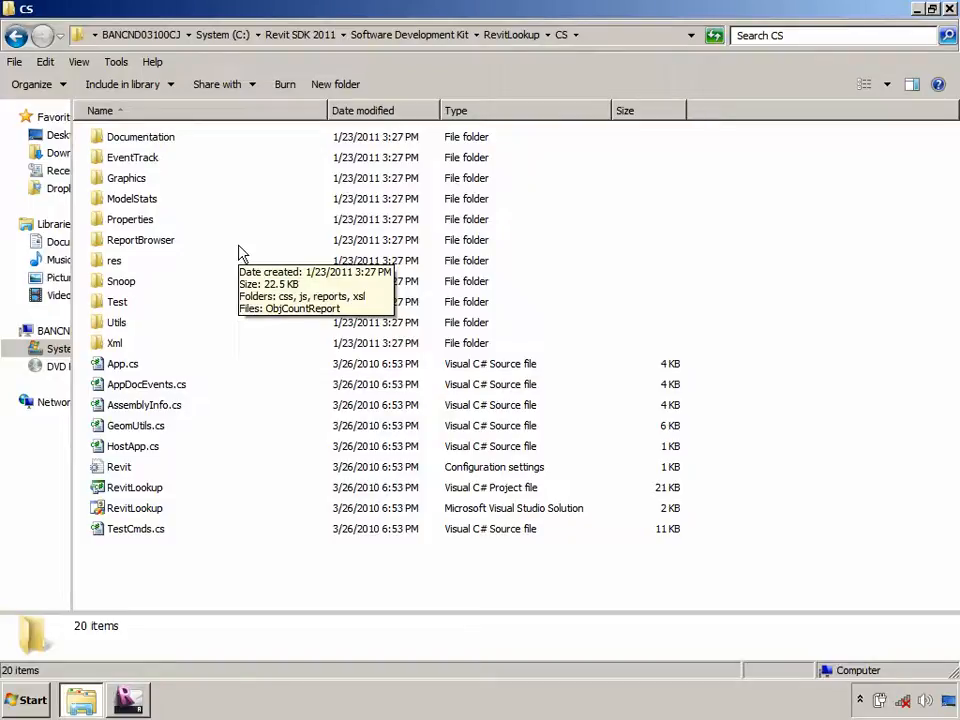
mouse_move(240, 253)
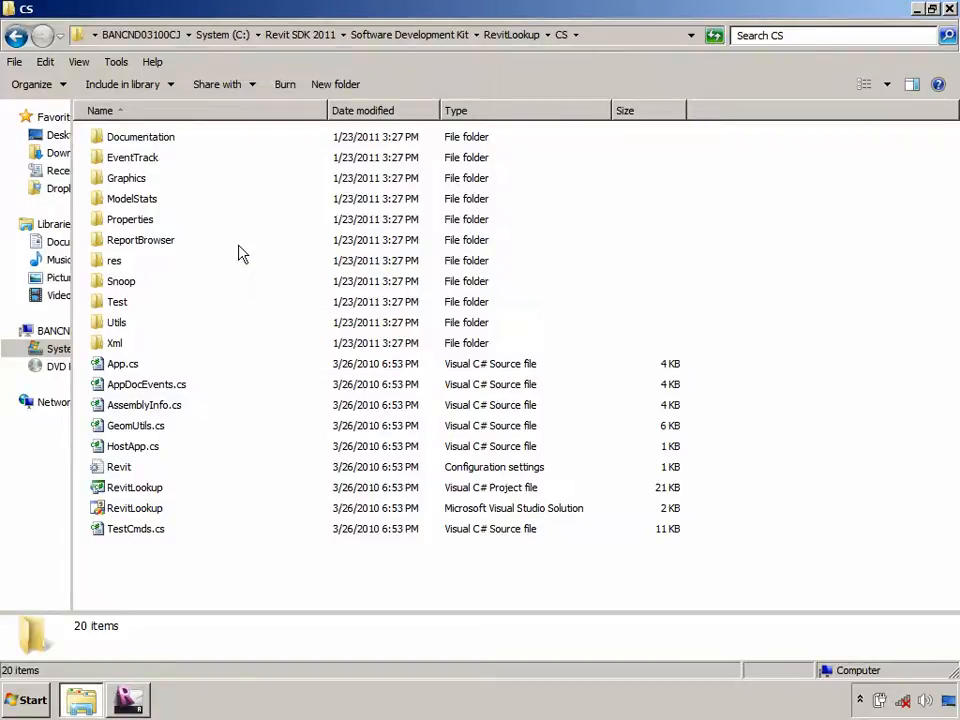
left_click(127, 699)
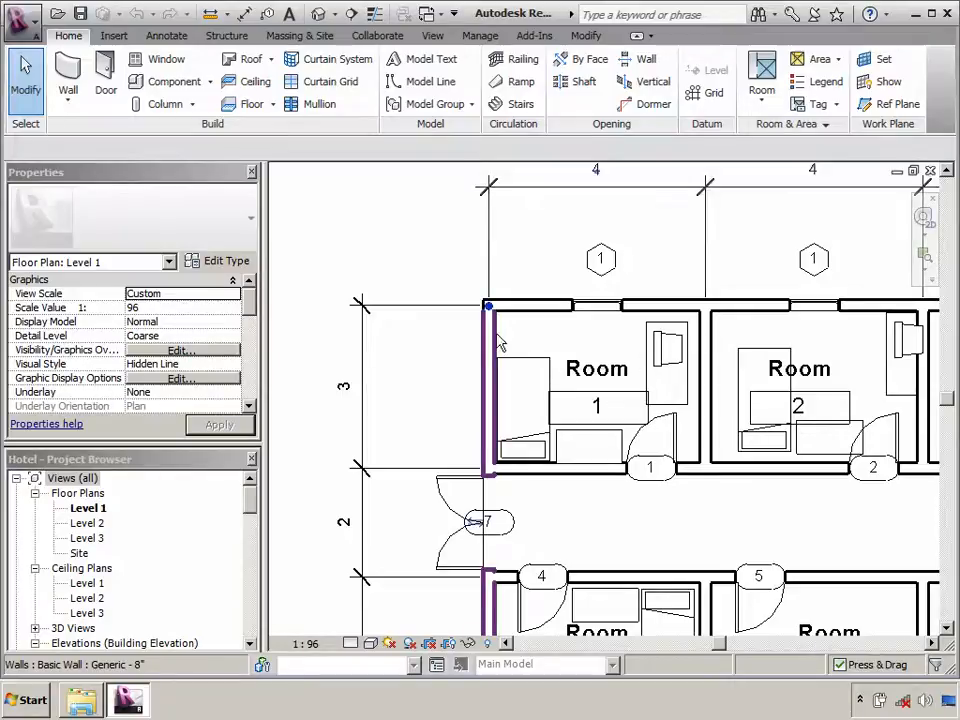
Run Revit Lookup's Snoop Current Selection on the selected Generic - 8" wall
left_click(490, 390)
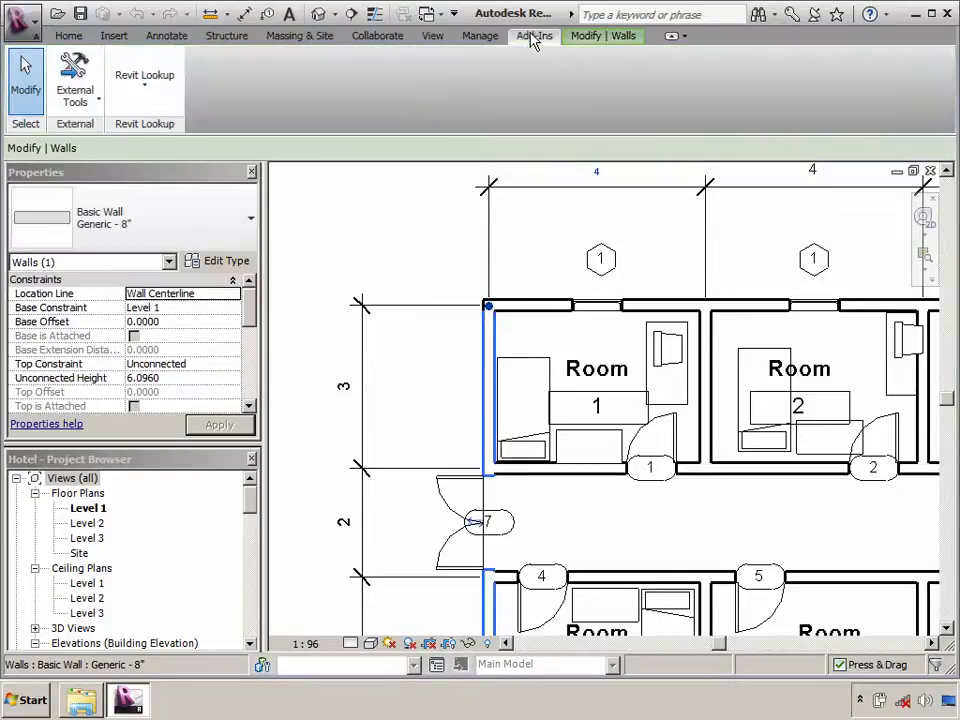
mouse_move(144, 80)
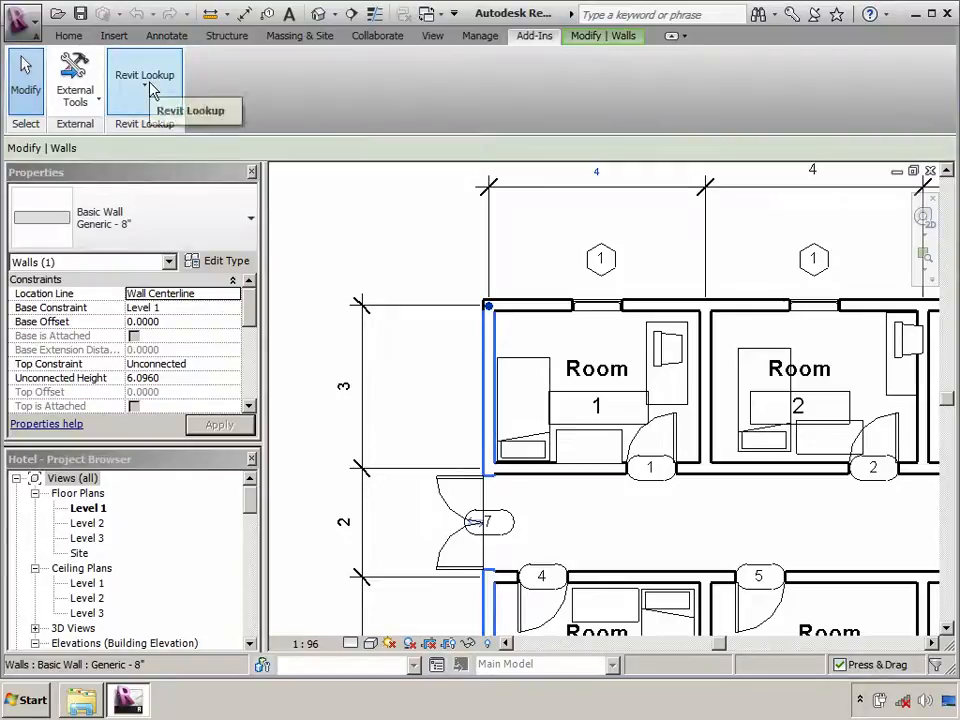
left_click(144, 80)
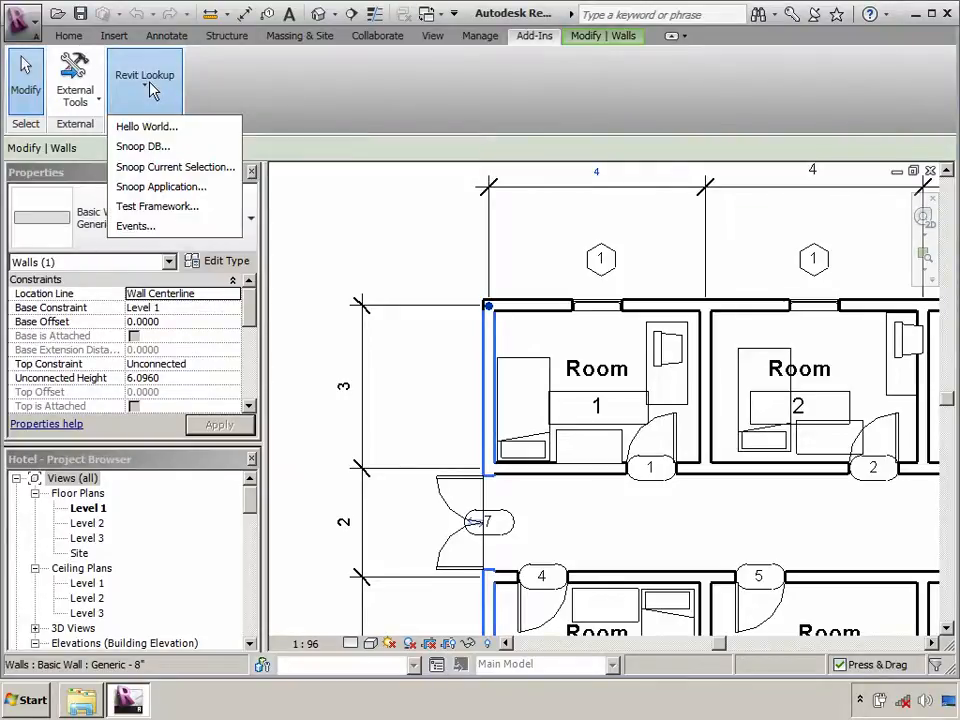
mouse_move(175, 167)
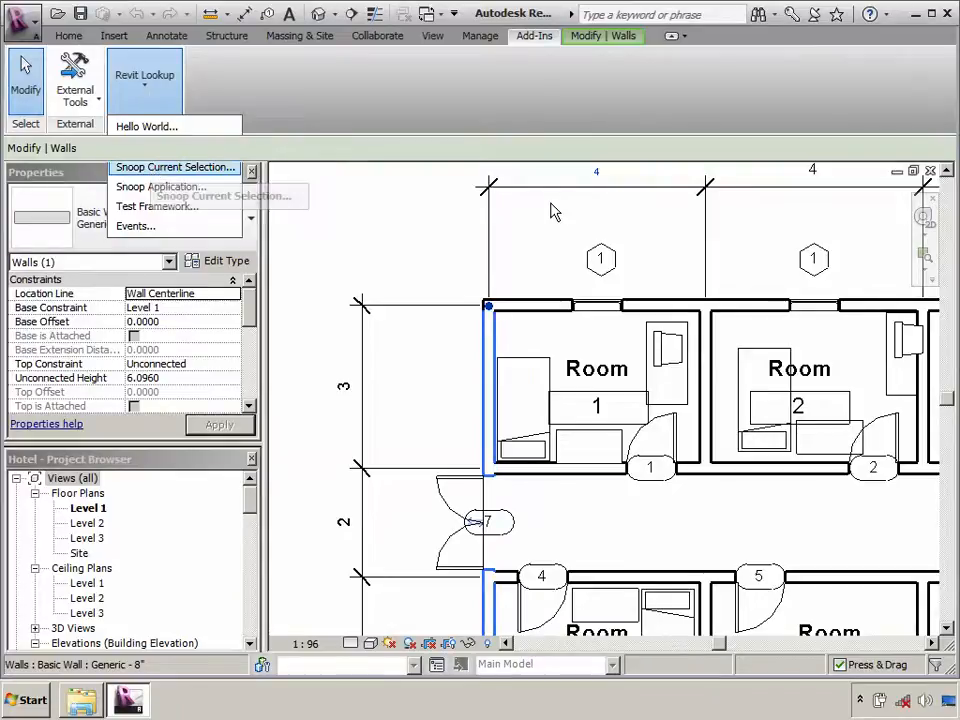
left_click(174, 167)
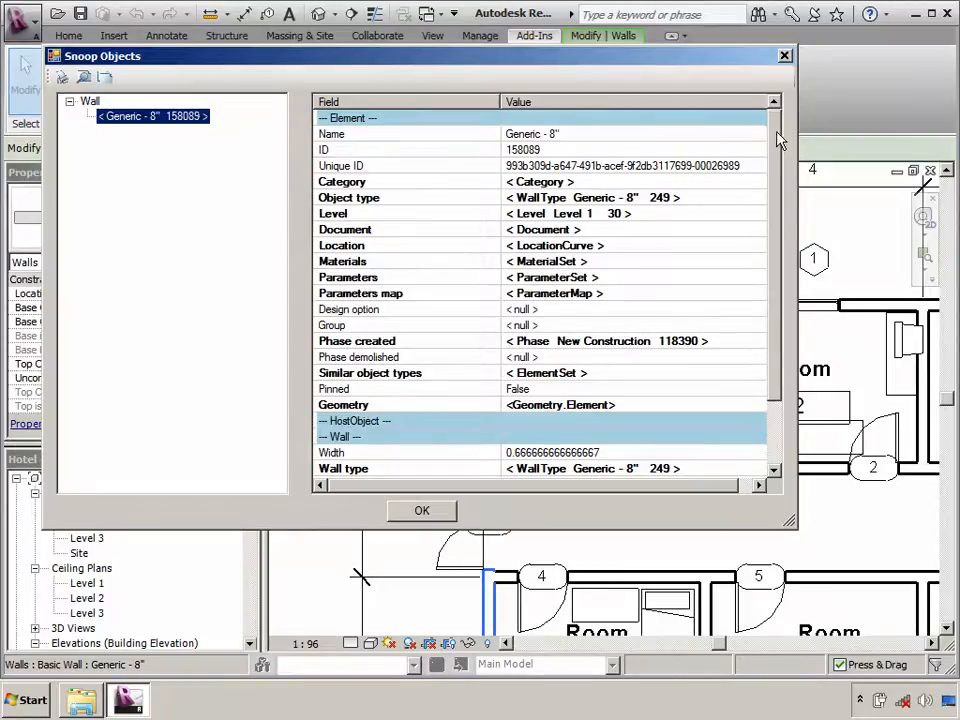
Review the wall's Name field and drill into its Category object in Snoop Objects
scroll("down", 3)
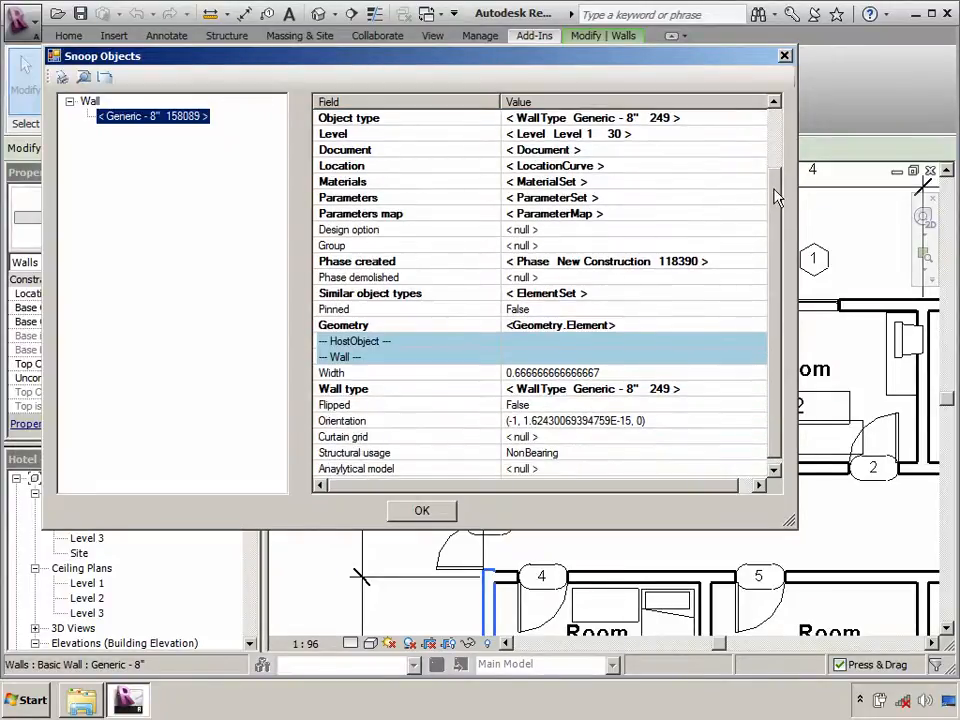
scroll("up", 3)
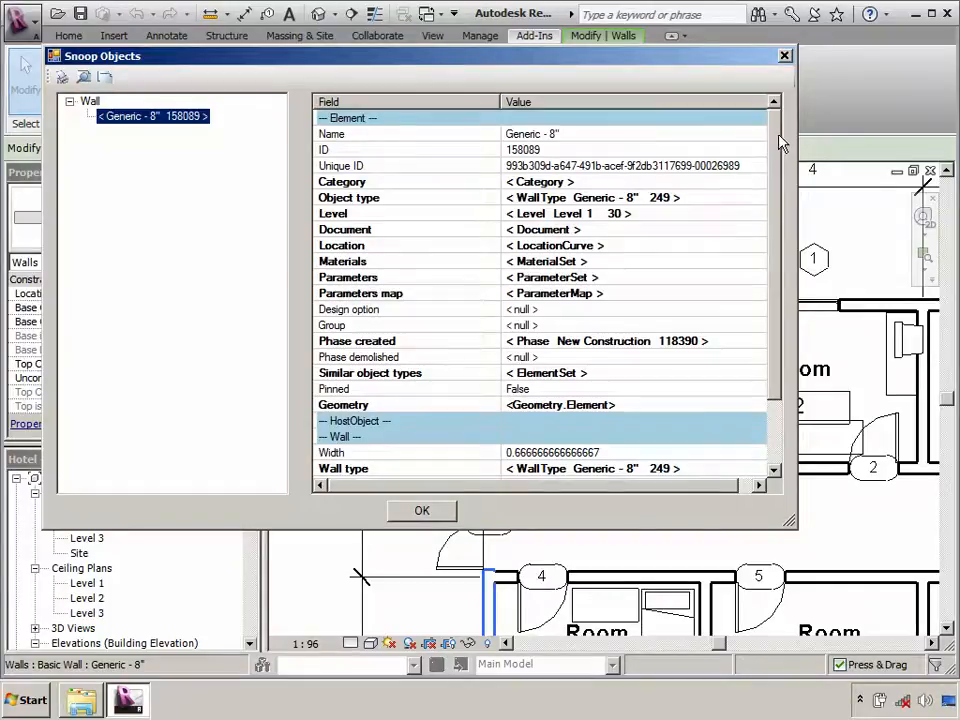
mouse_move(640, 142)
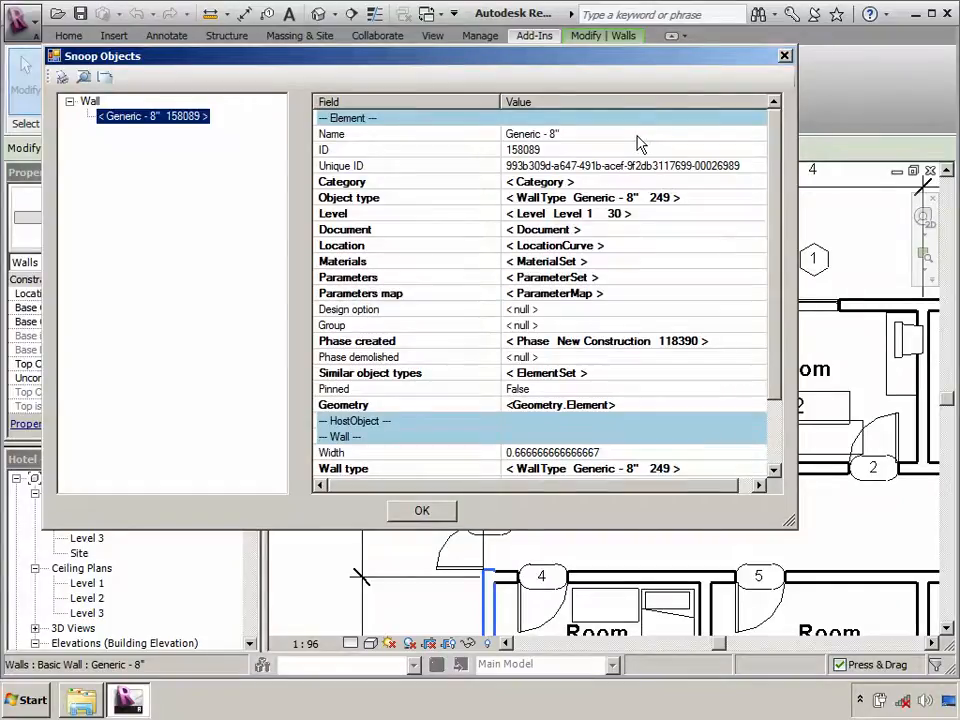
left_click(530, 133)
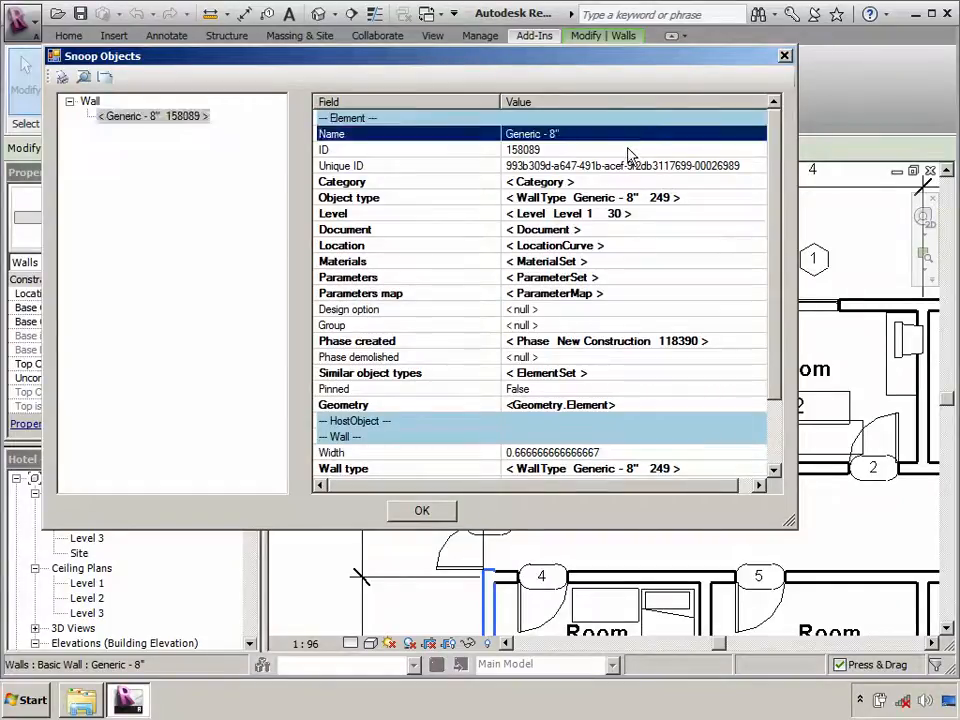
left_click(540, 181)
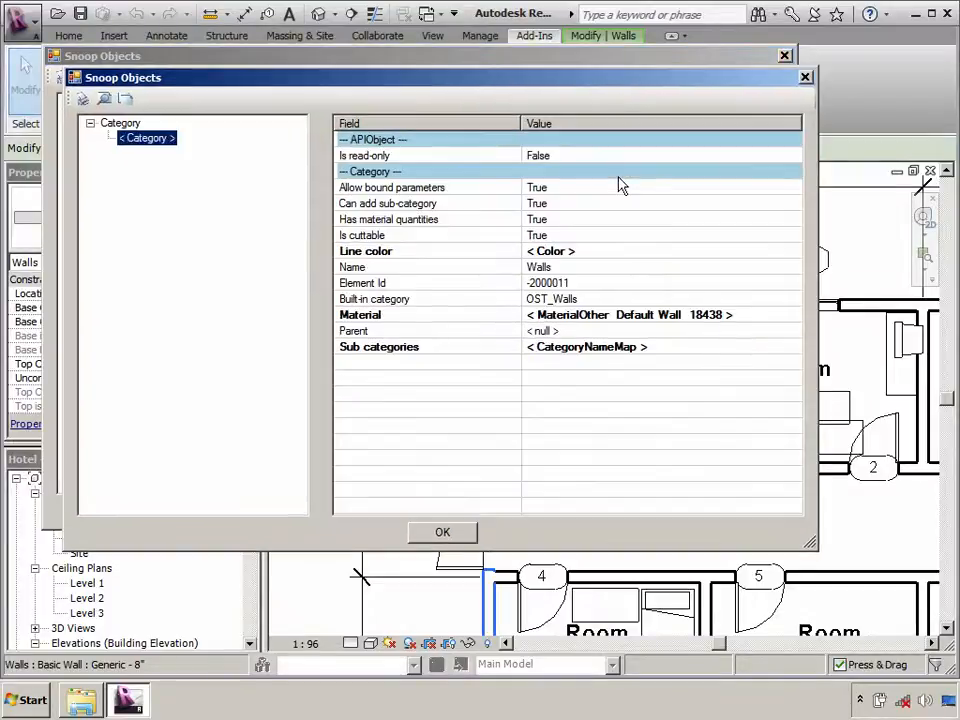
mouse_move(565, 307)
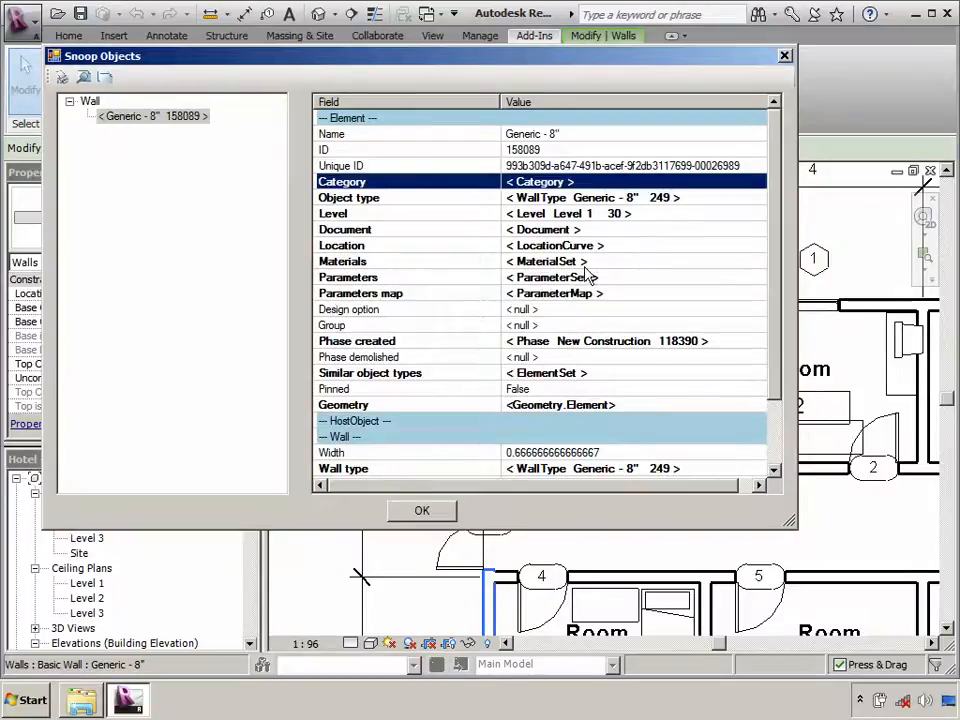
Drill into the wall's parameter set and view its Length parameter
double_click(555, 245)
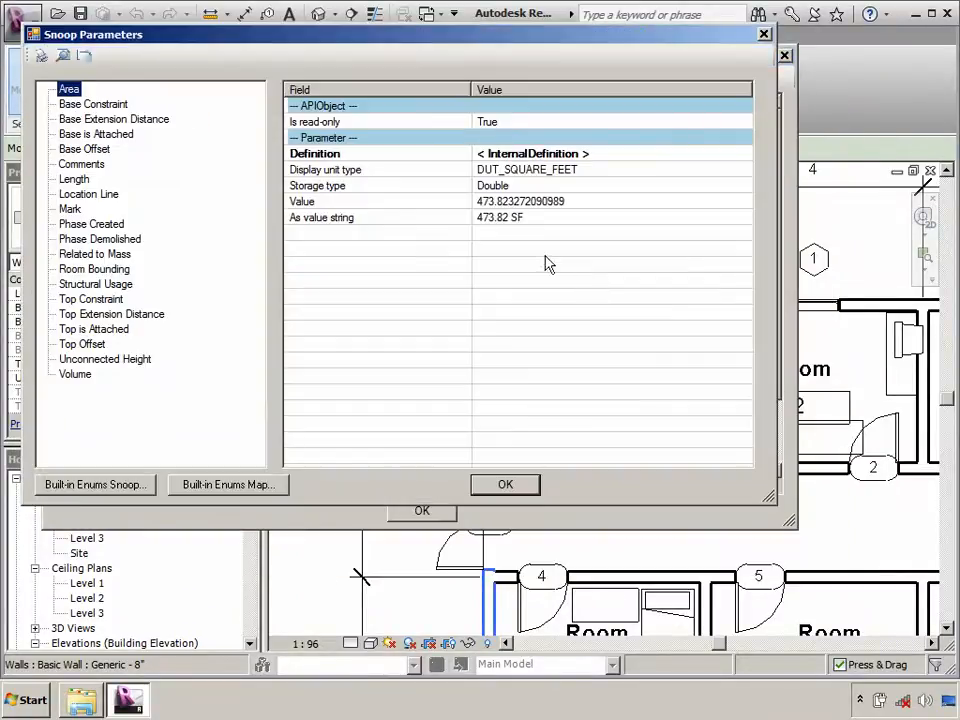
mouse_move(73, 180)
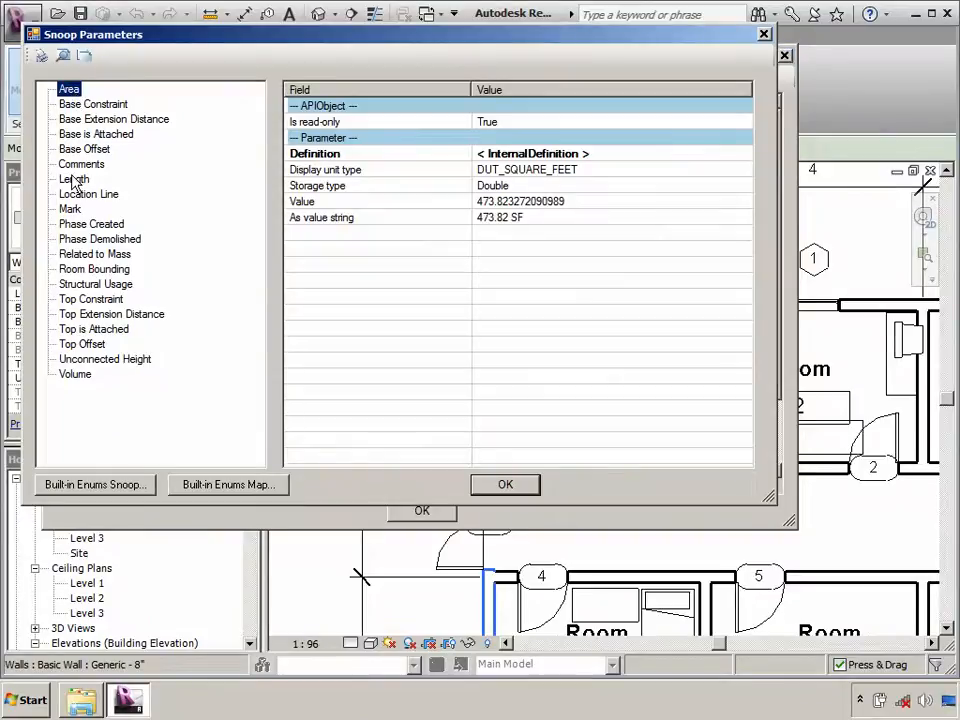
left_click(91, 298)
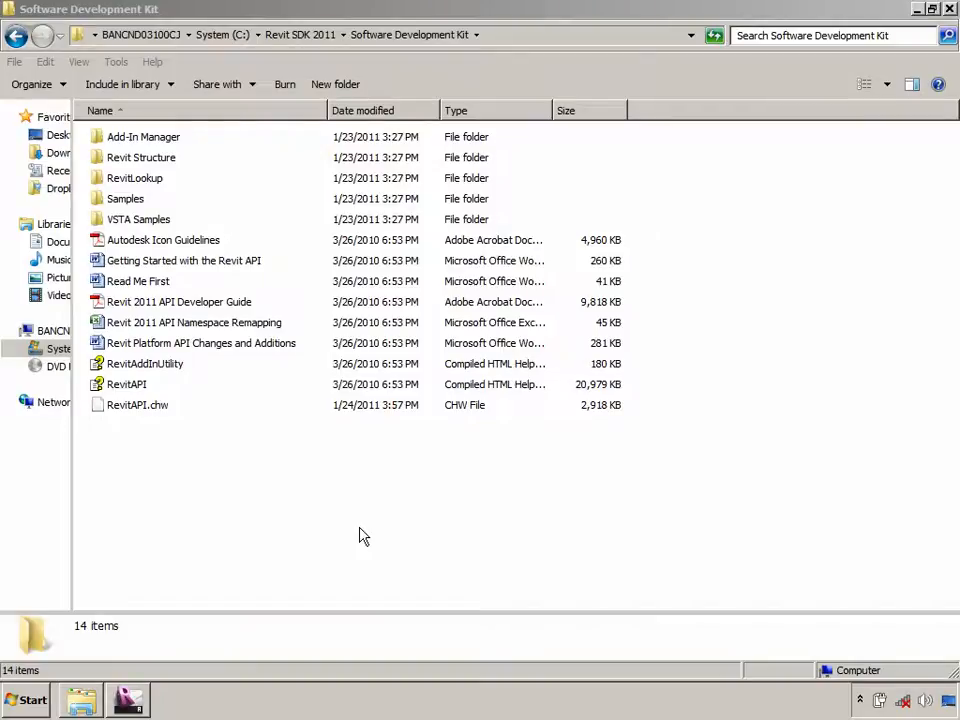
mouse_move(125, 140)
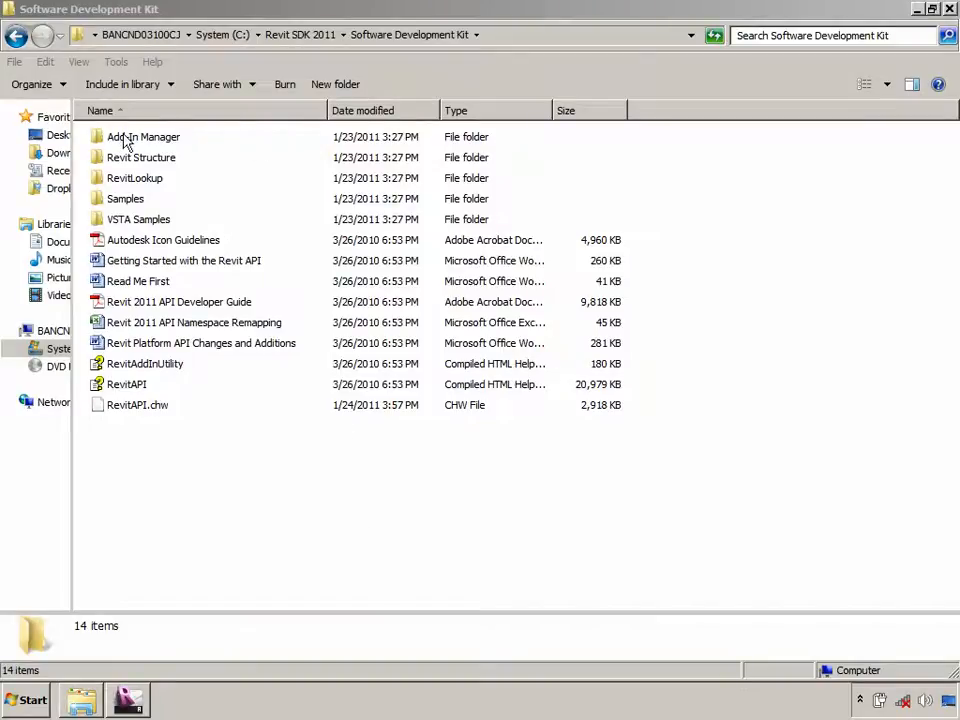
Browse the SDK's Add-In Manager folder contents
double_click(143, 136)
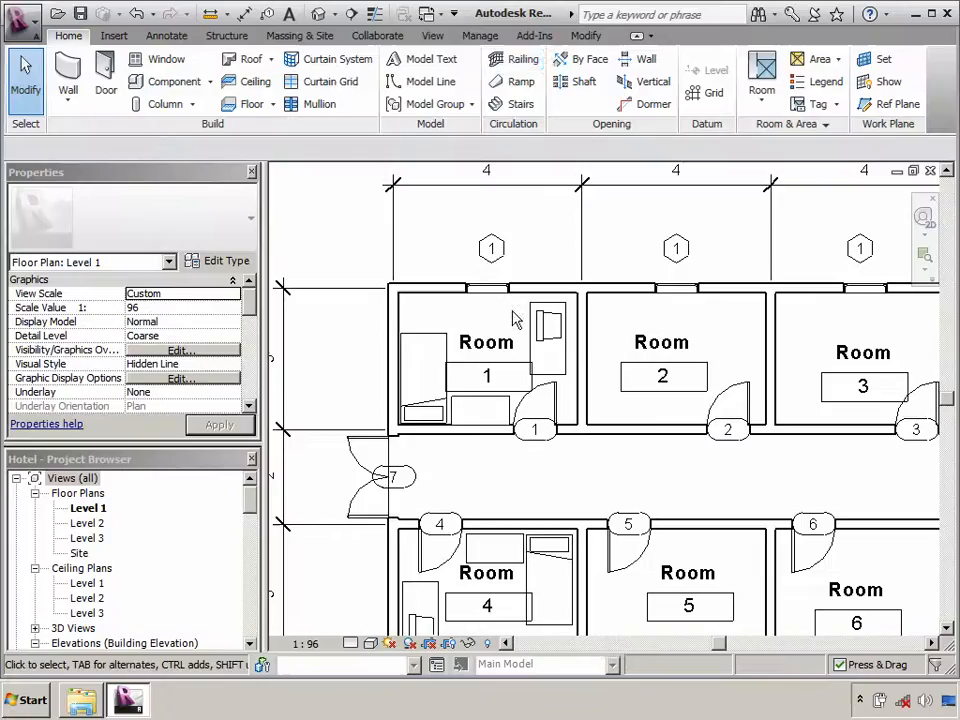
Load Lab1PlaceGroup.dll in the Add-In Manager and run its Lab1PlaceGroup command
left_click(534, 36)
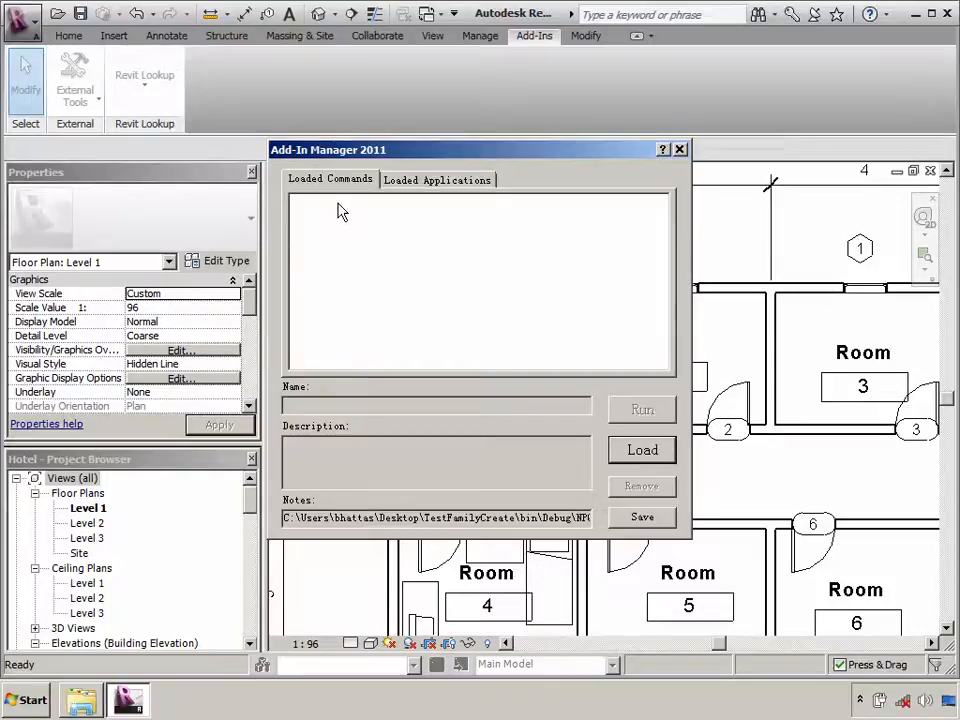
mouse_move(344, 334)
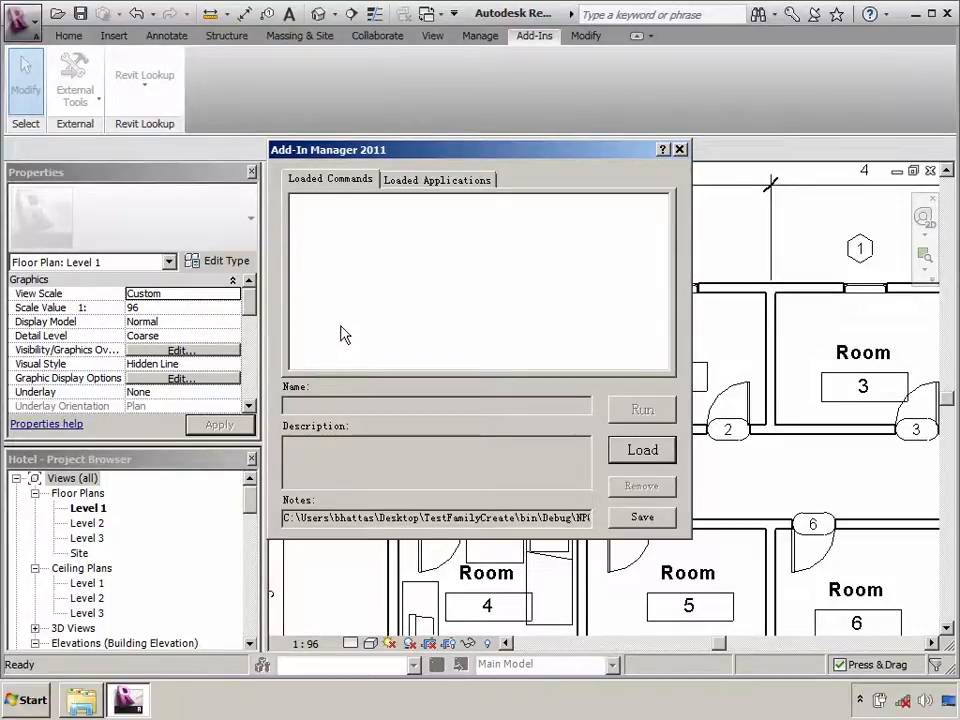
mouse_move(640, 451)
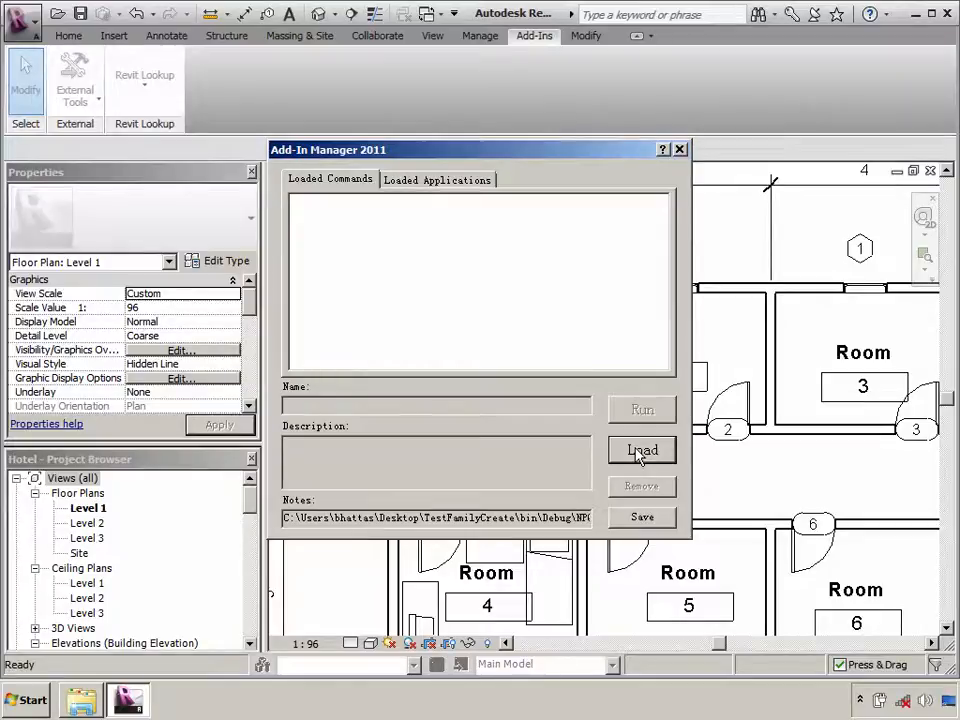
mouse_move(510, 358)
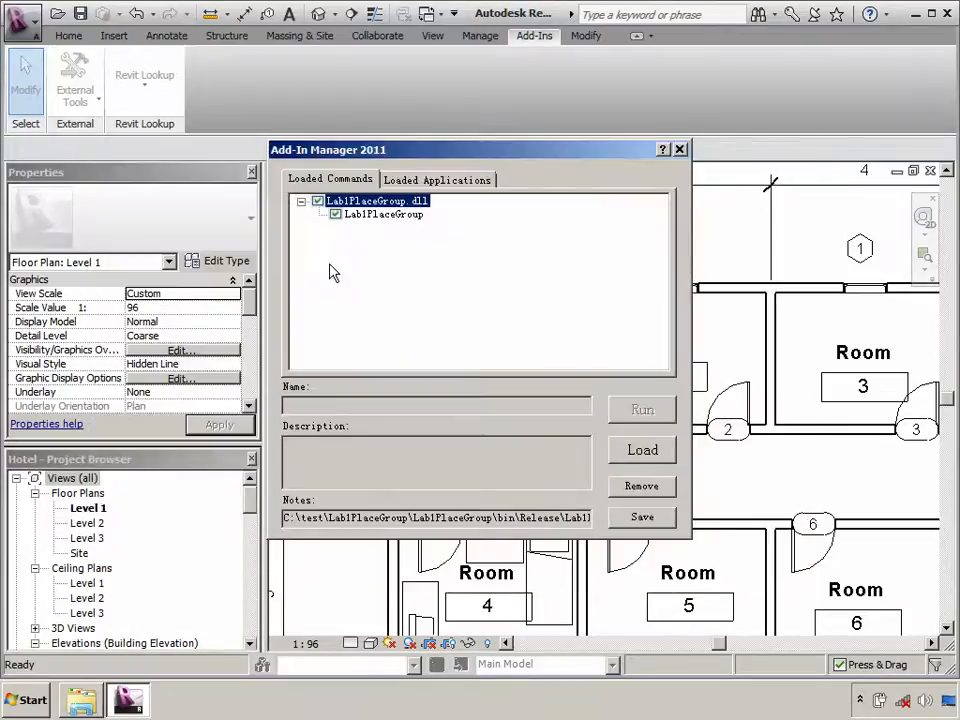
left_click(382, 214)
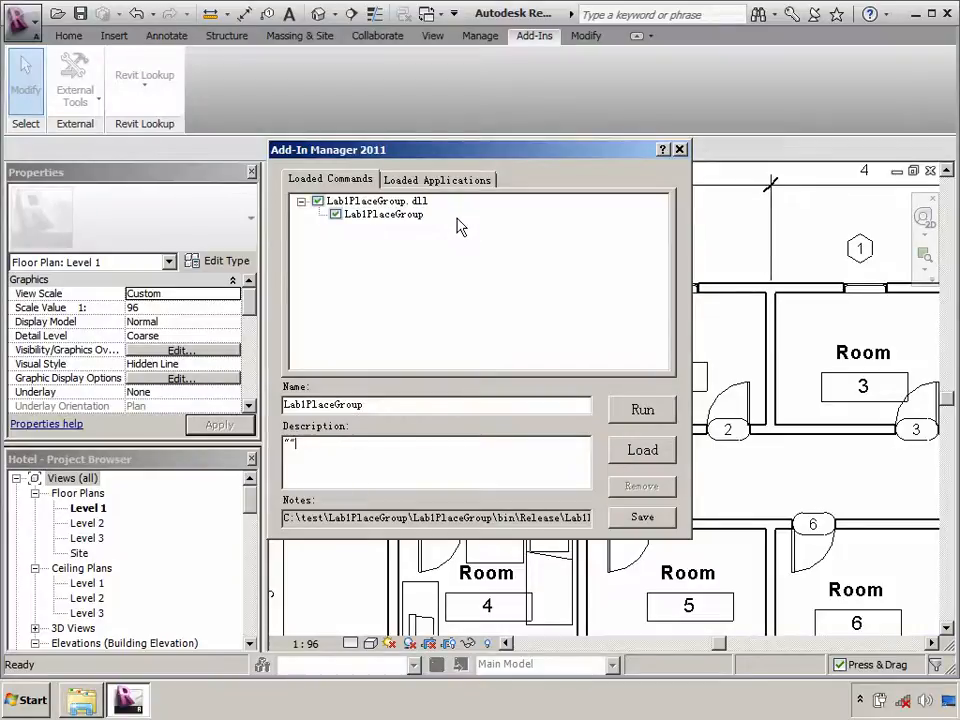
left_click(383, 214)
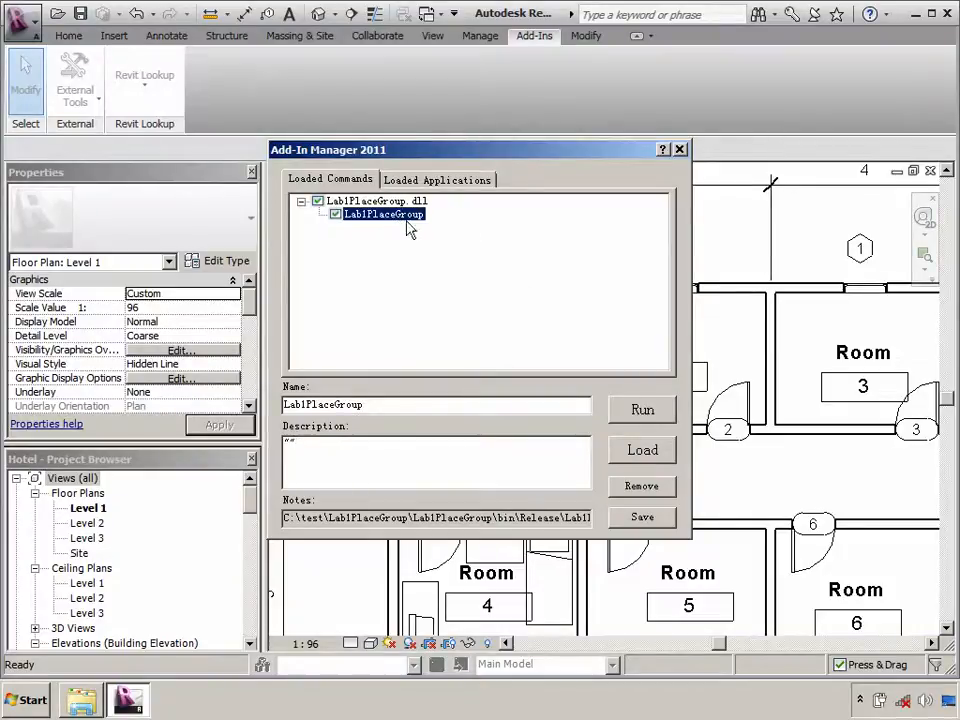
left_click(642, 409)
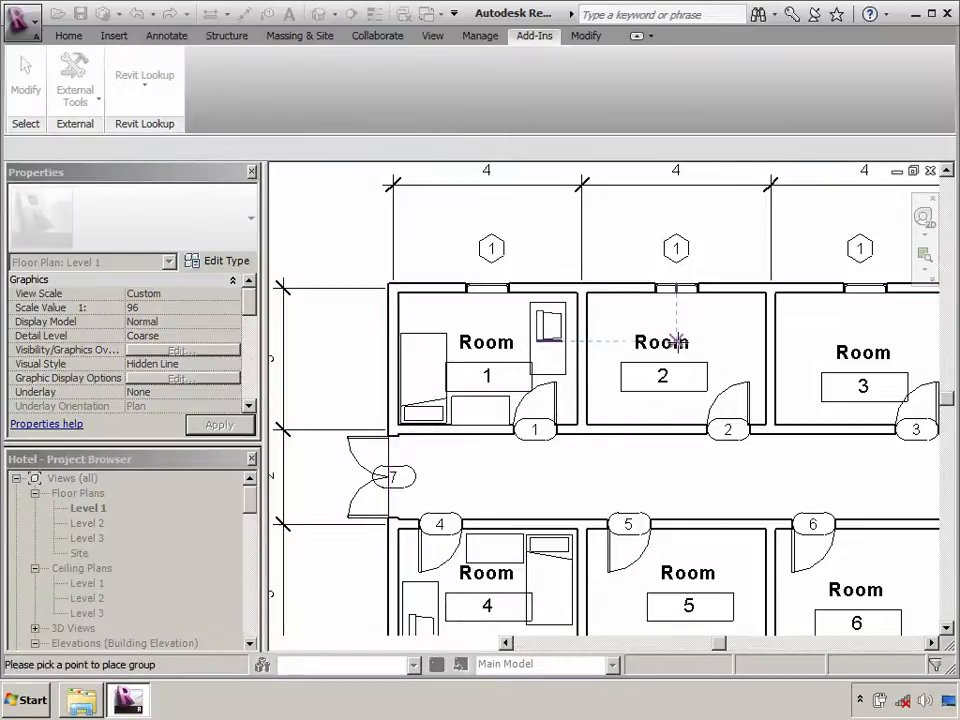
Place the Room 1 furniture group copy in Room 2, then show the External Tools options
left_click(662, 342)
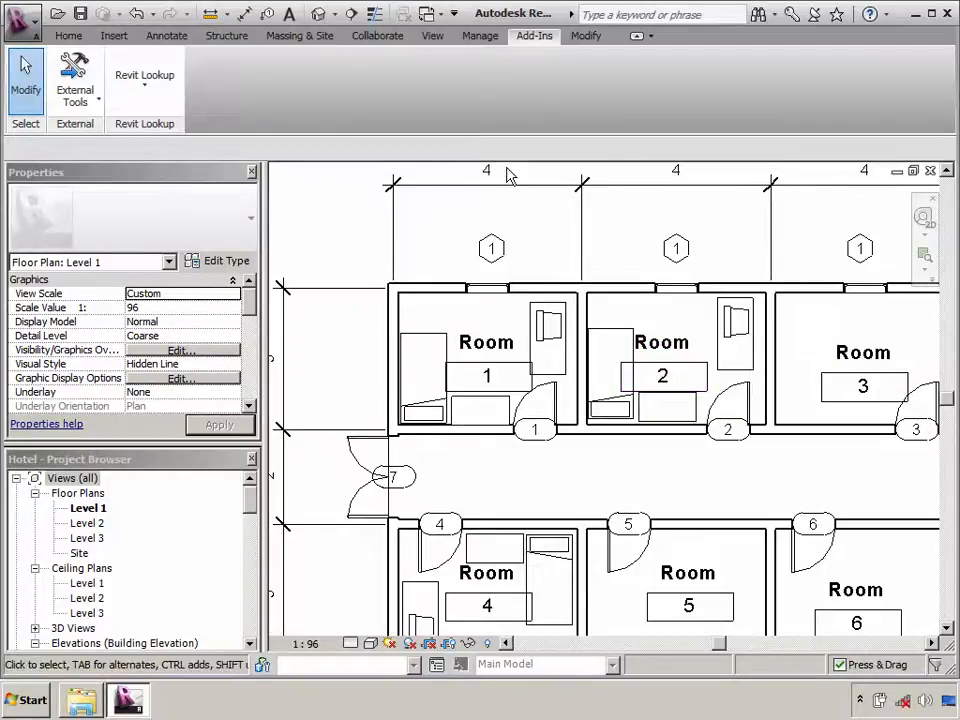
left_click(75, 80)
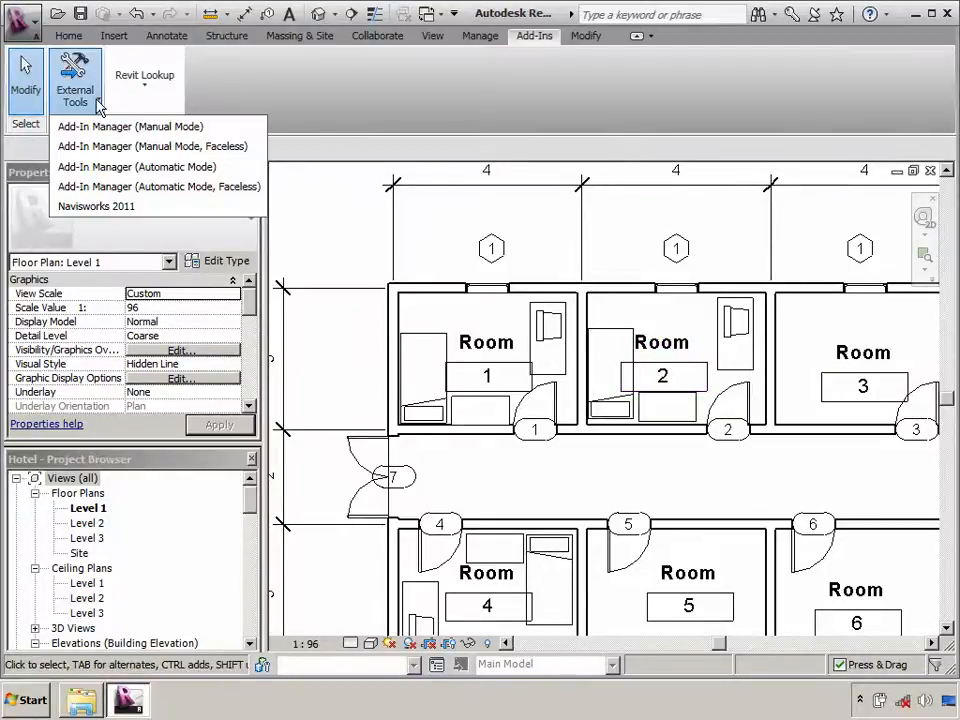